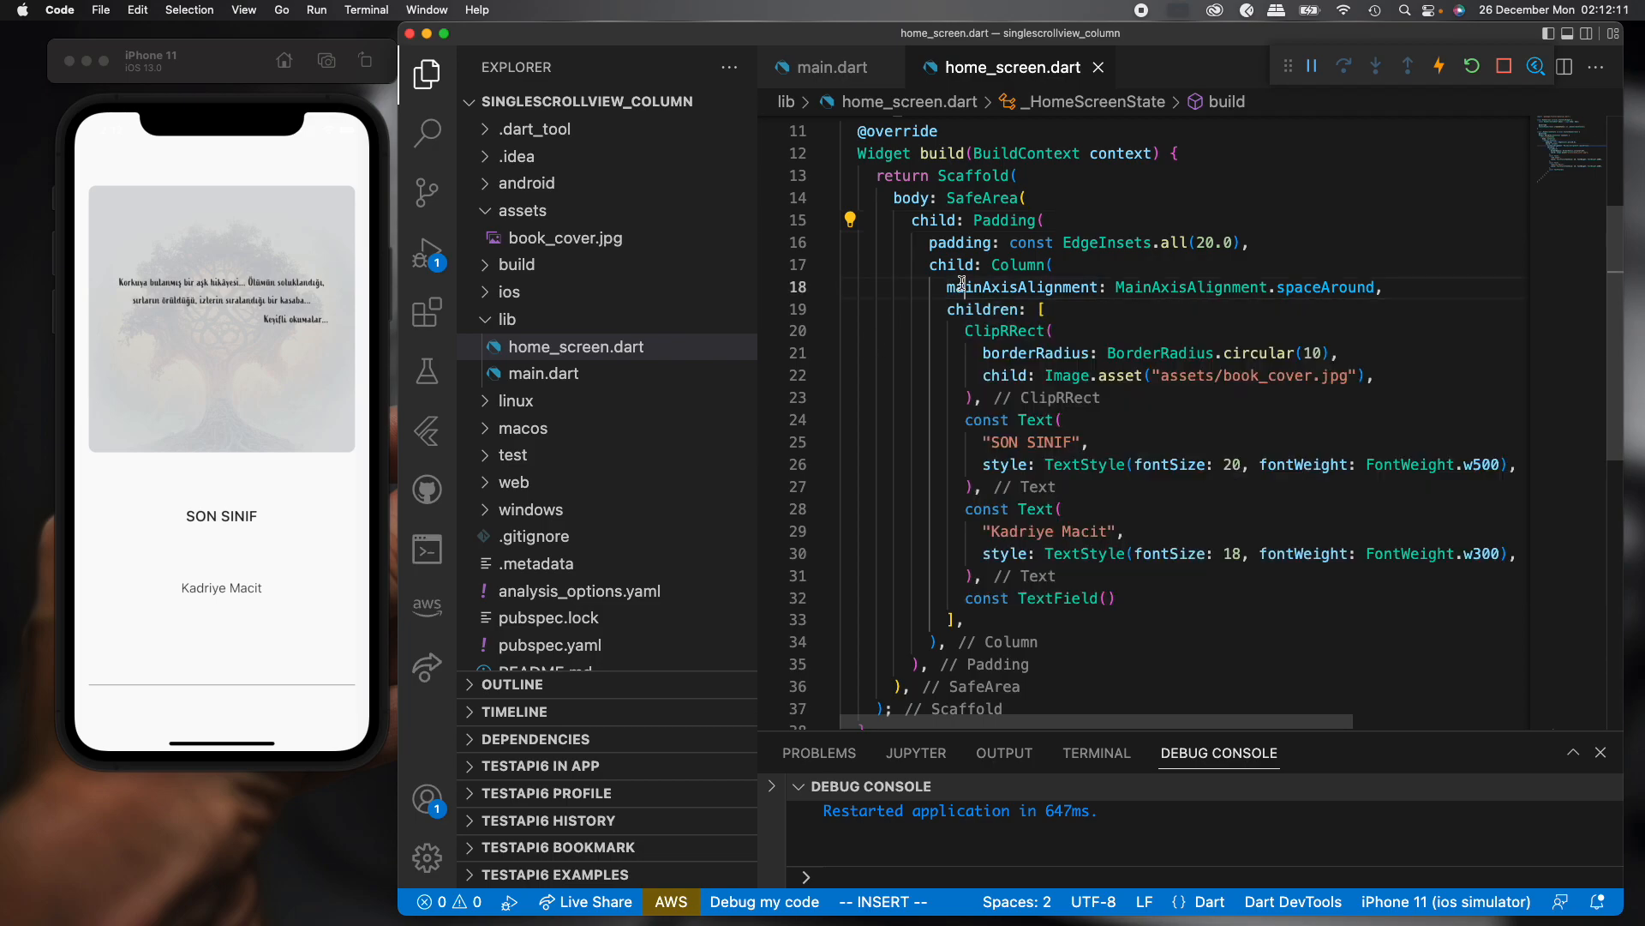
# Focus the app's TextField to raise the keyboard and trigger the RenderFlex overflow.
pyautogui.doubleClick(1022, 286)
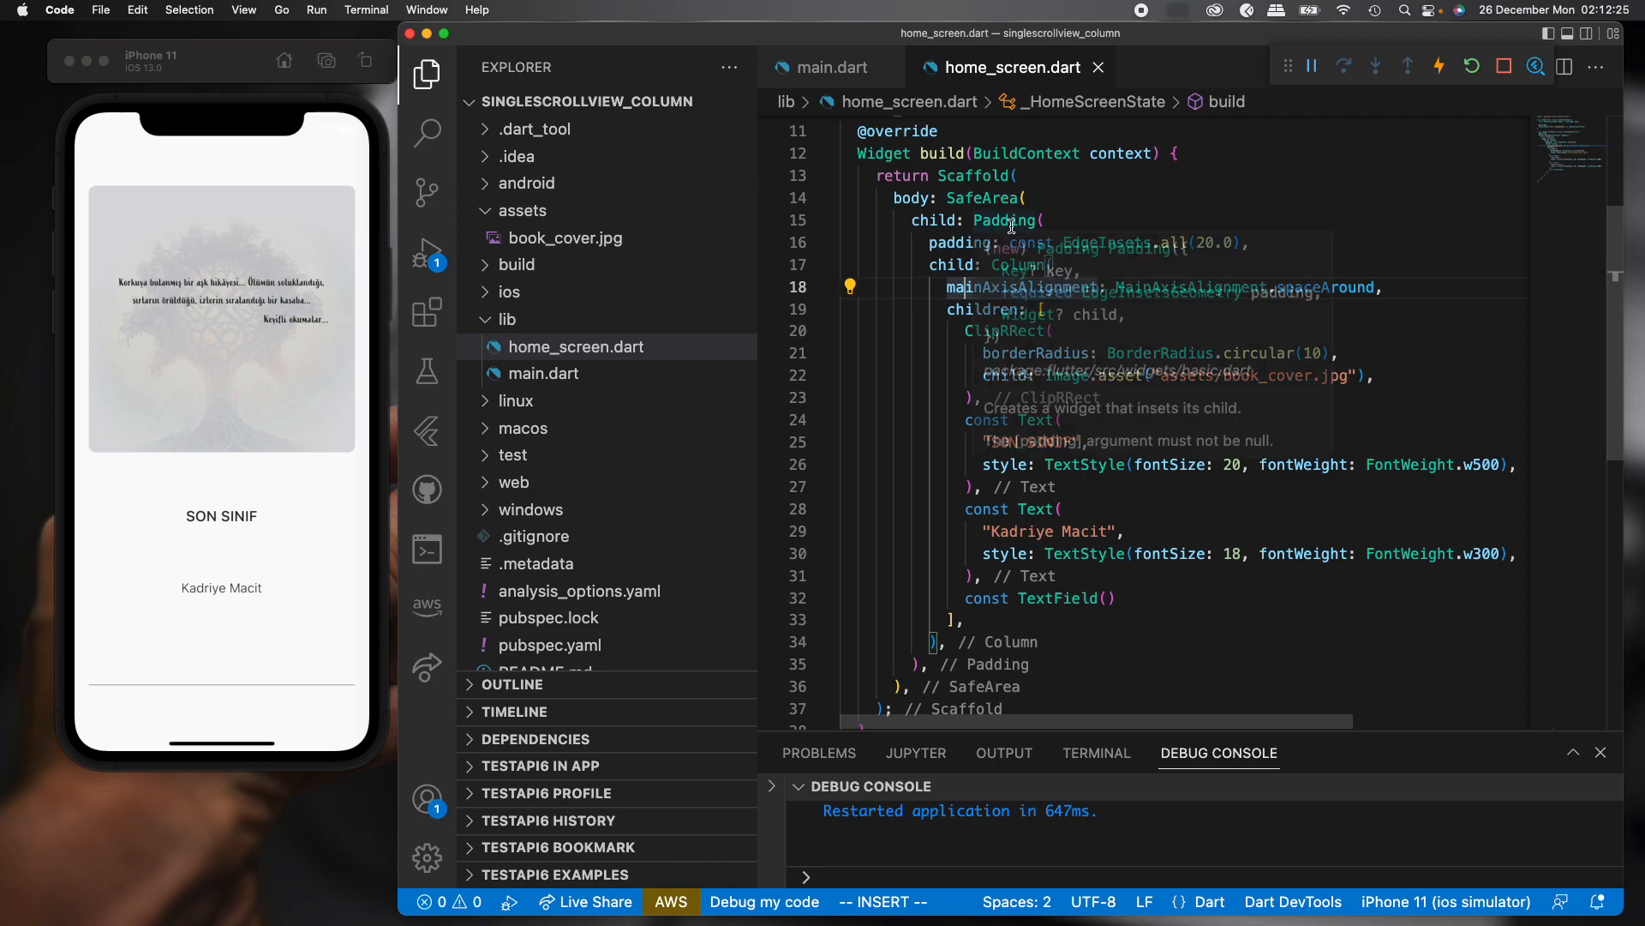
pyautogui.moveTo(899, 315)
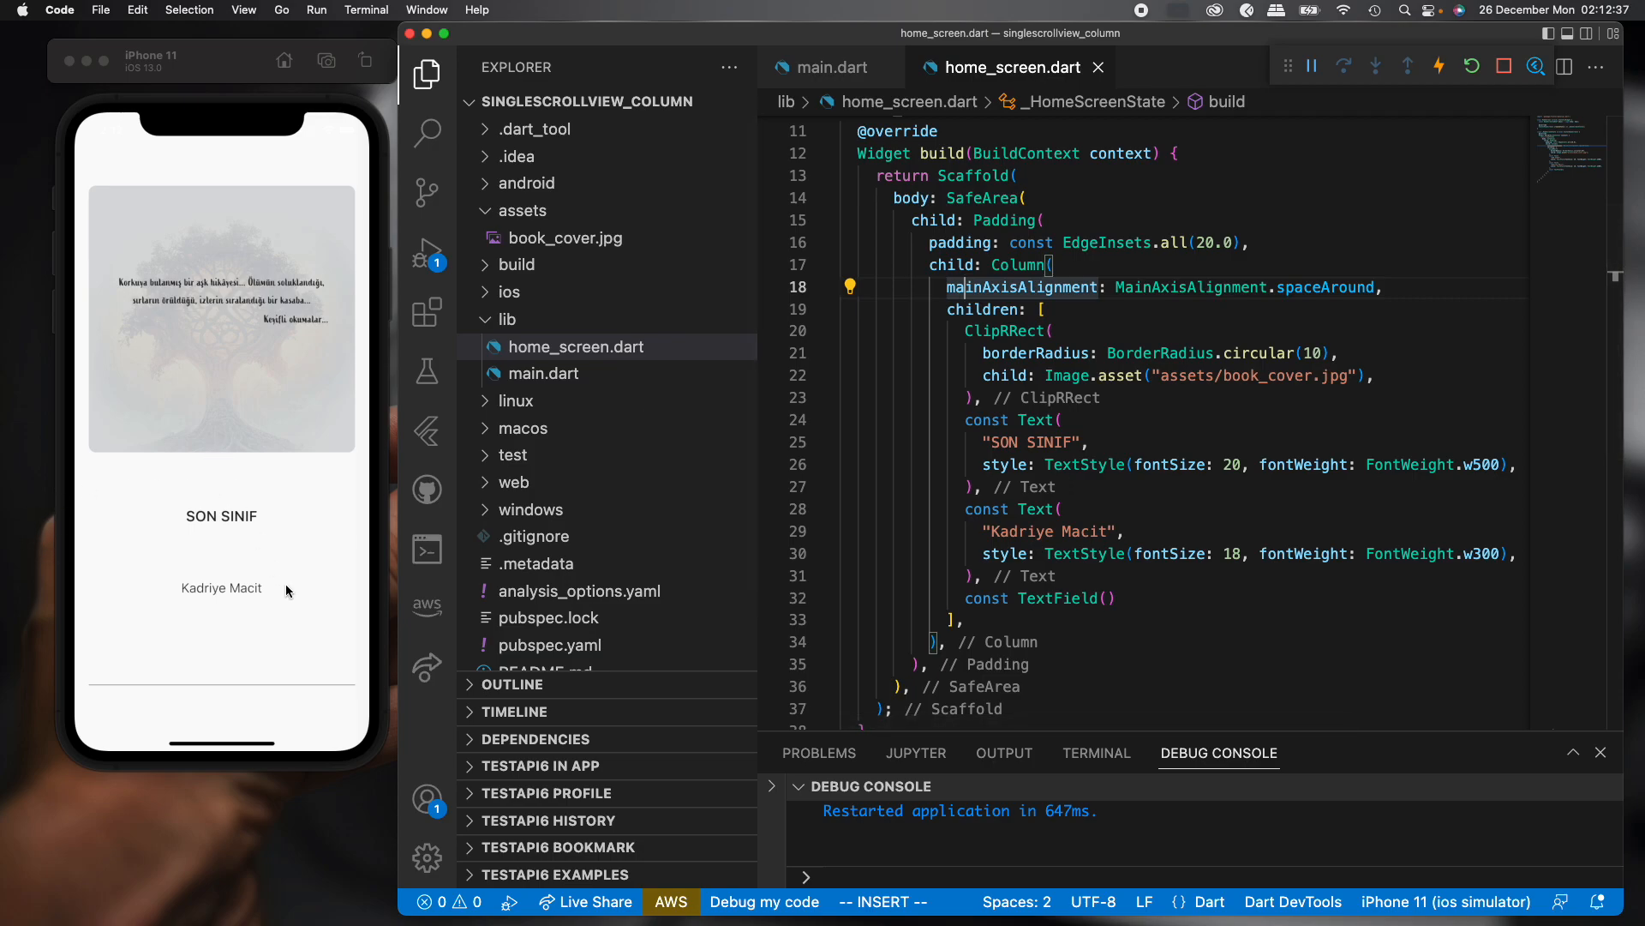
pyautogui.click(221, 588)
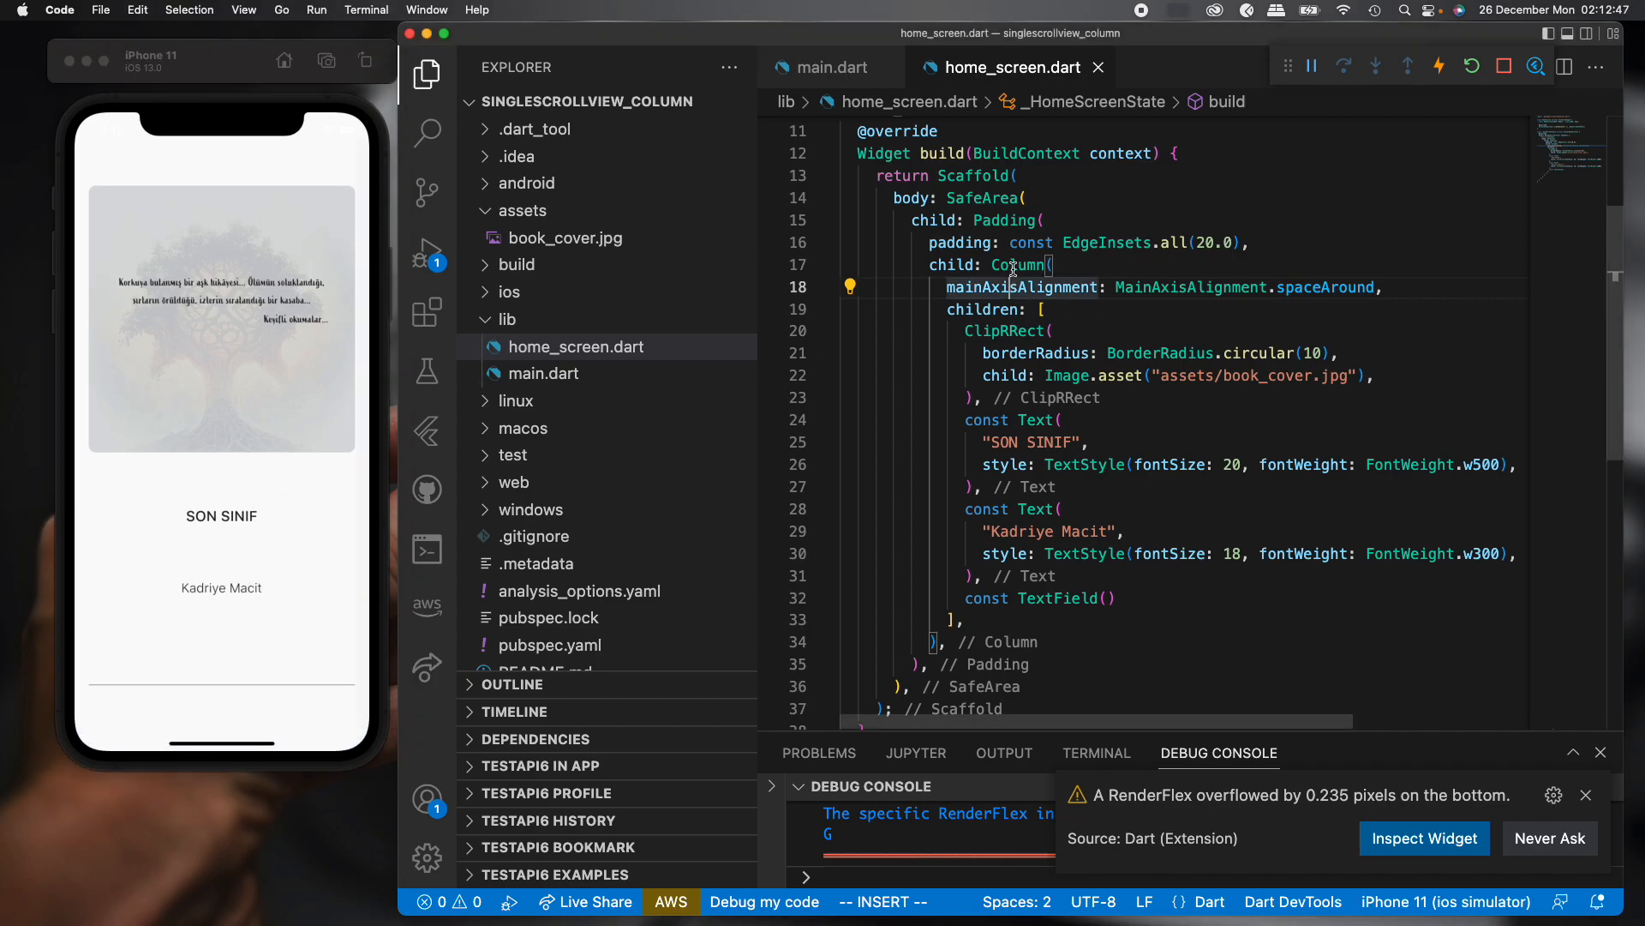
# Wrap the Column via Quick Fix and rename the wrapper to SingleChildScrollView.
pyautogui.click(850, 286)
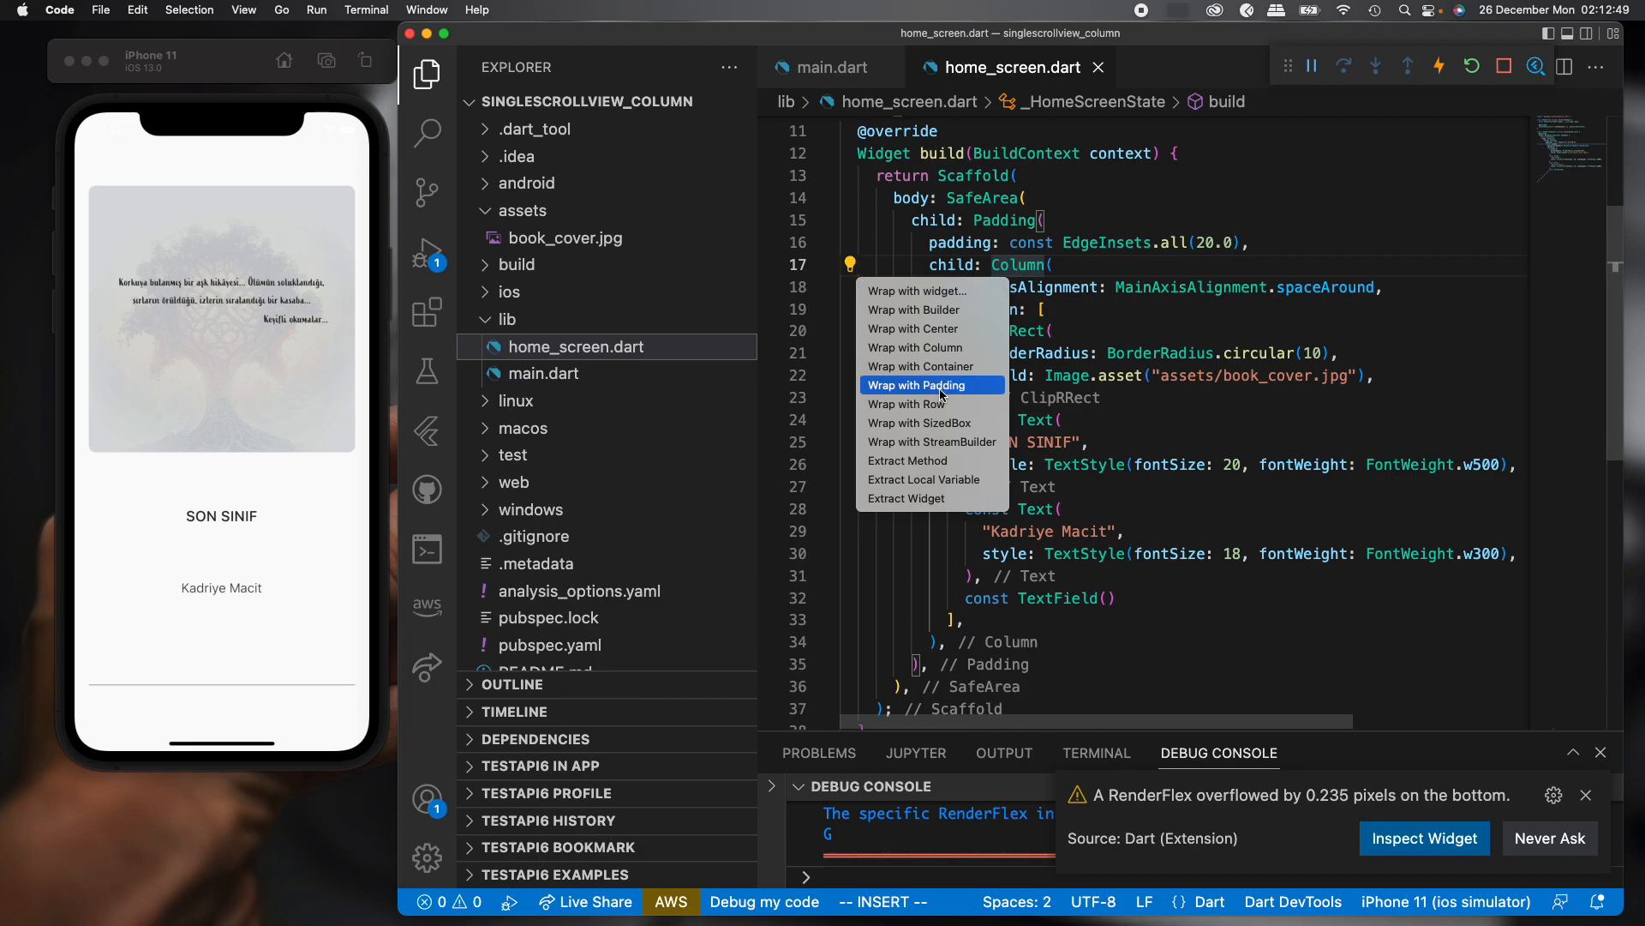
pyautogui.click(913, 330)
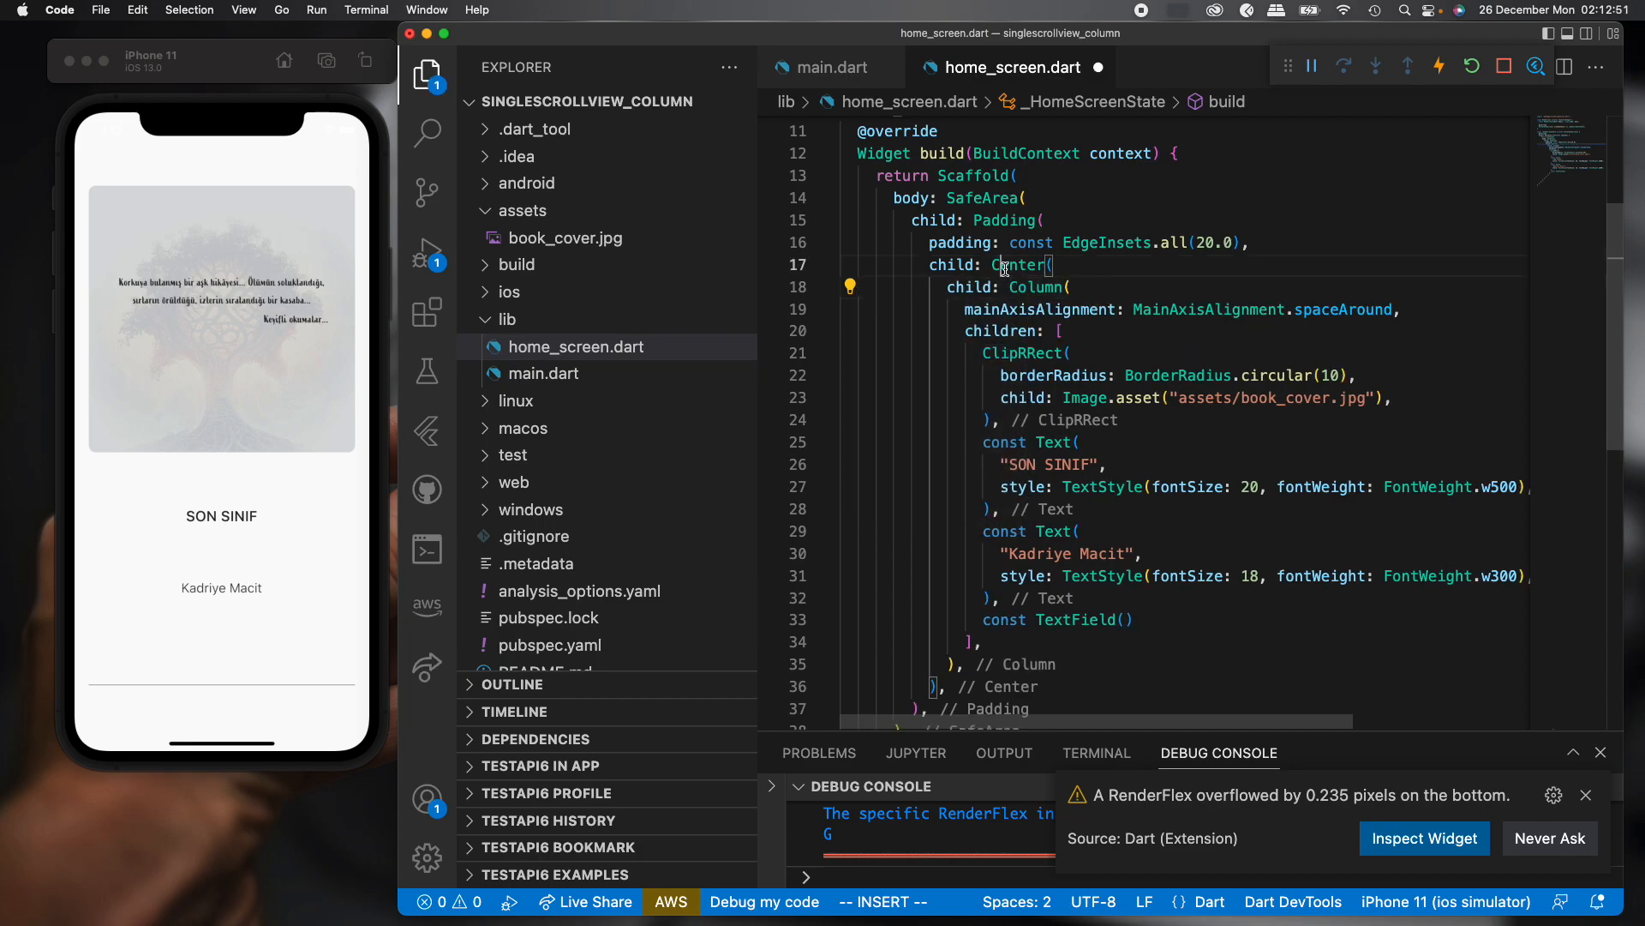
pyautogui.write('SingleChildScrollView(')
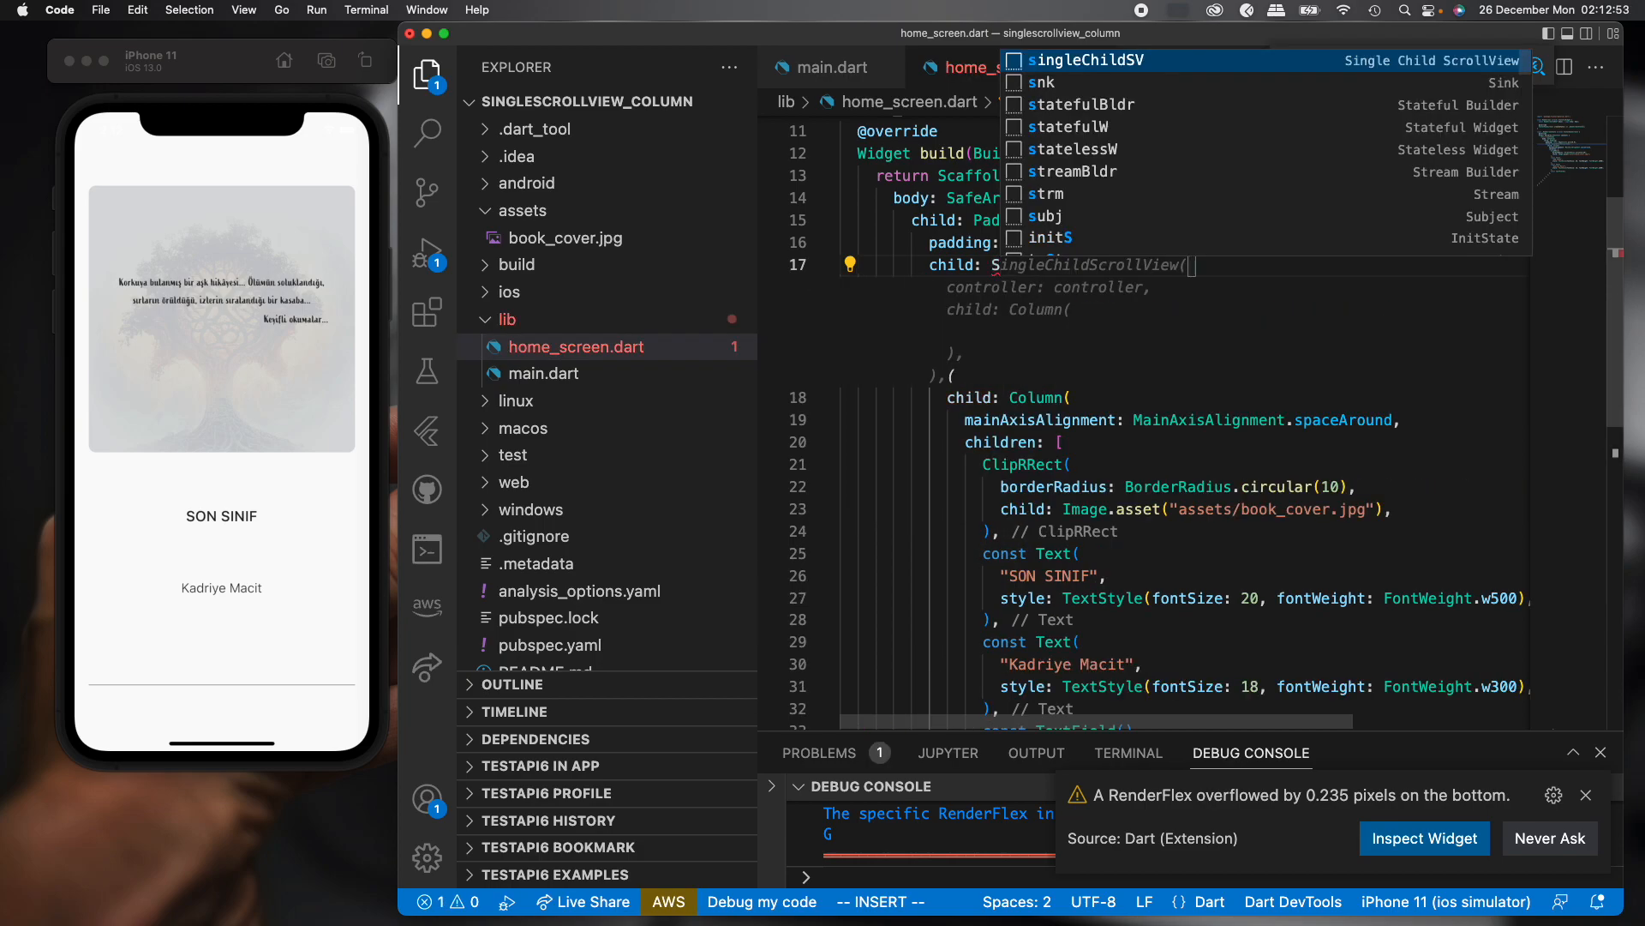
pyautogui.write('ingleChildScrollView(')
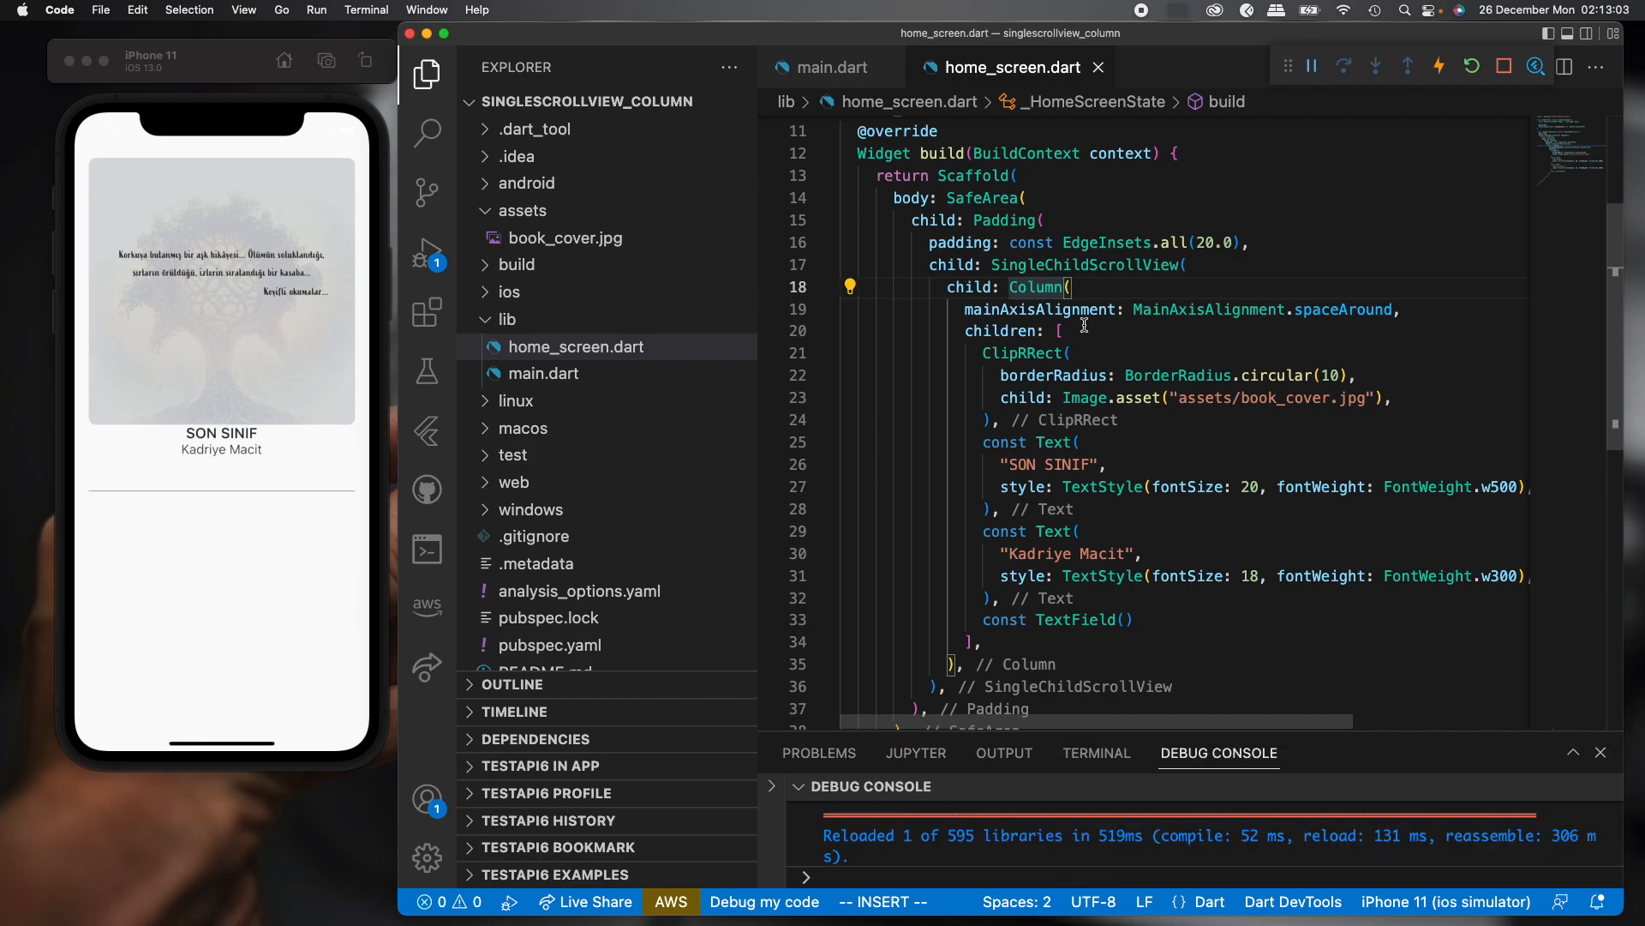
pyautogui.click(221, 473)
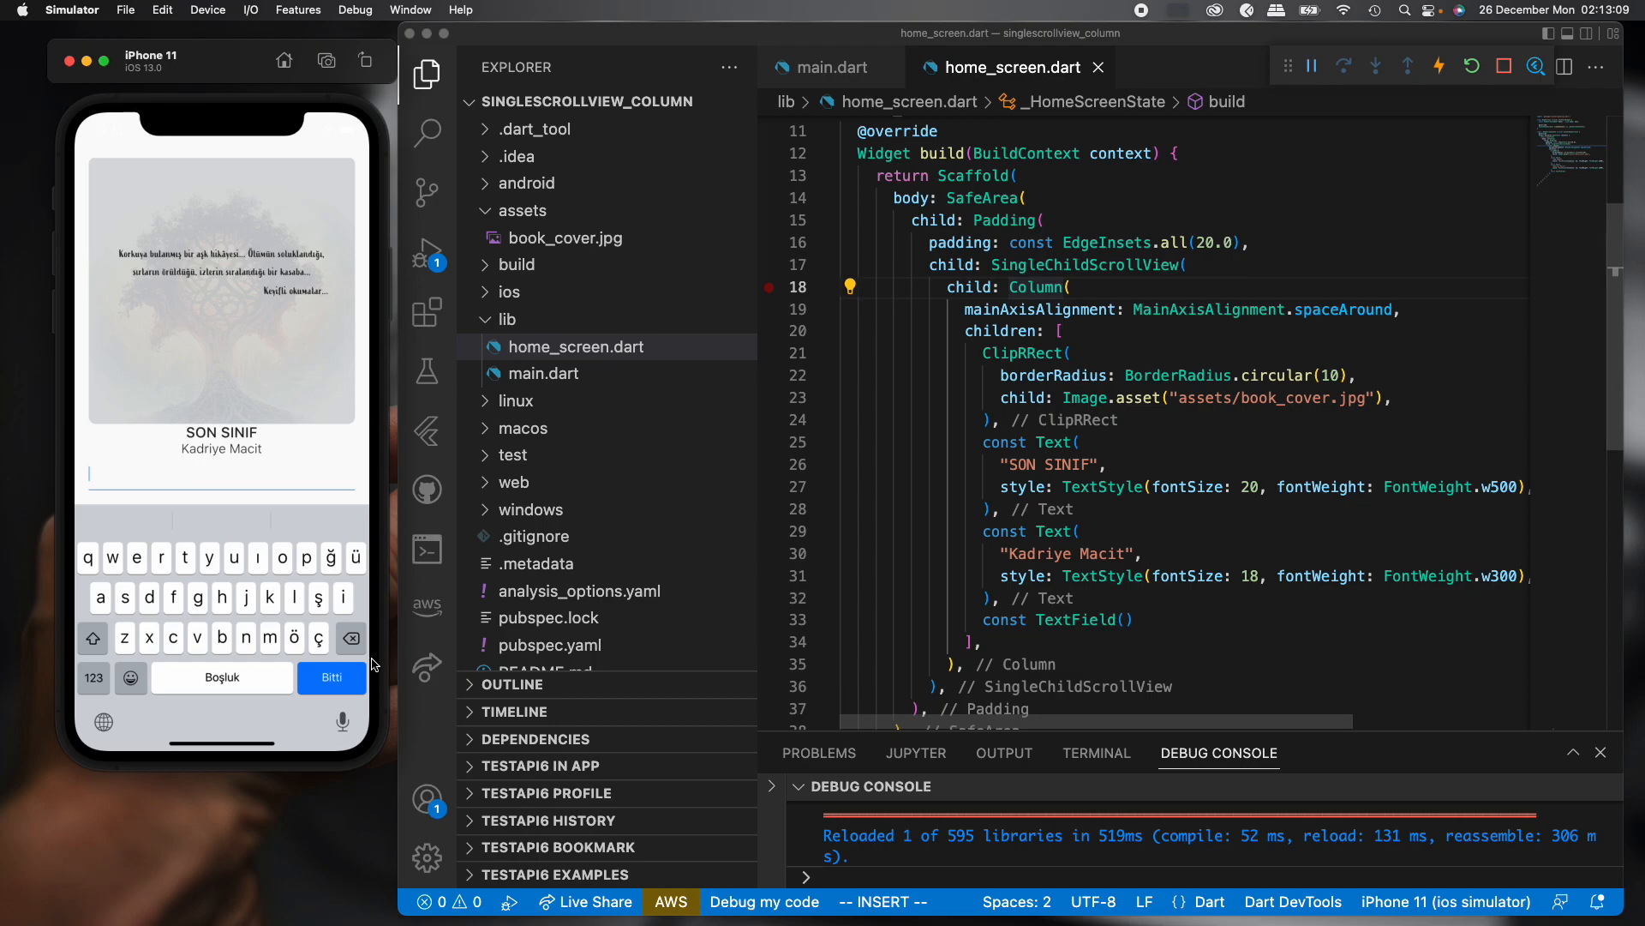
pyautogui.click(331, 677)
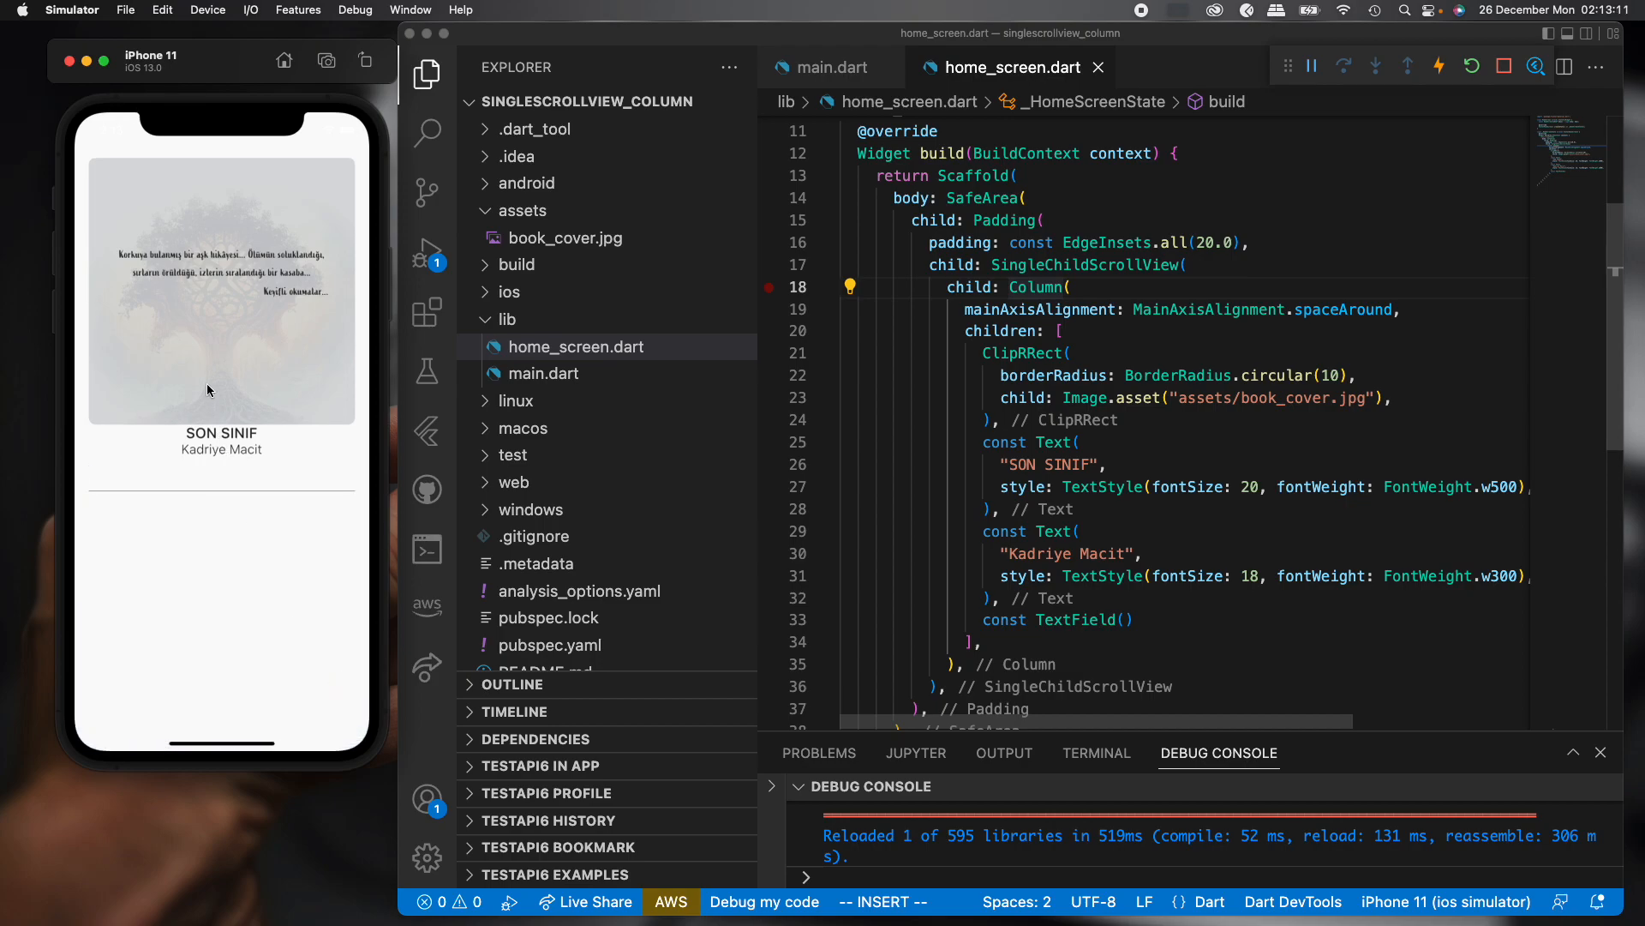
pyautogui.moveTo(245, 418)
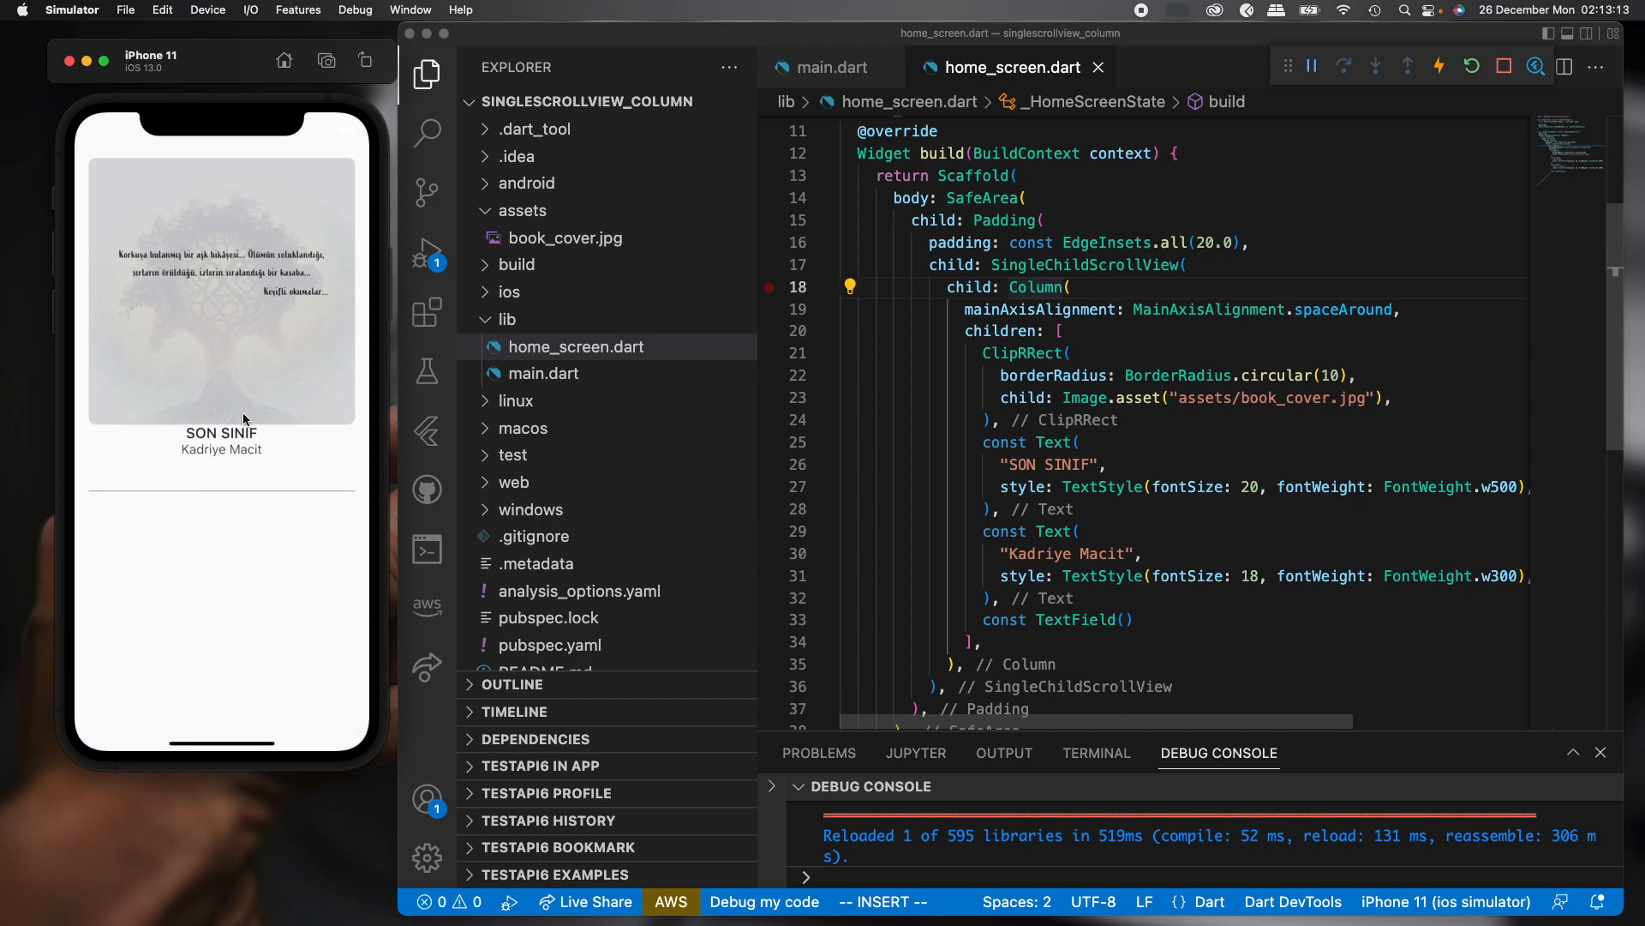
pyautogui.moveTo(380, 440)
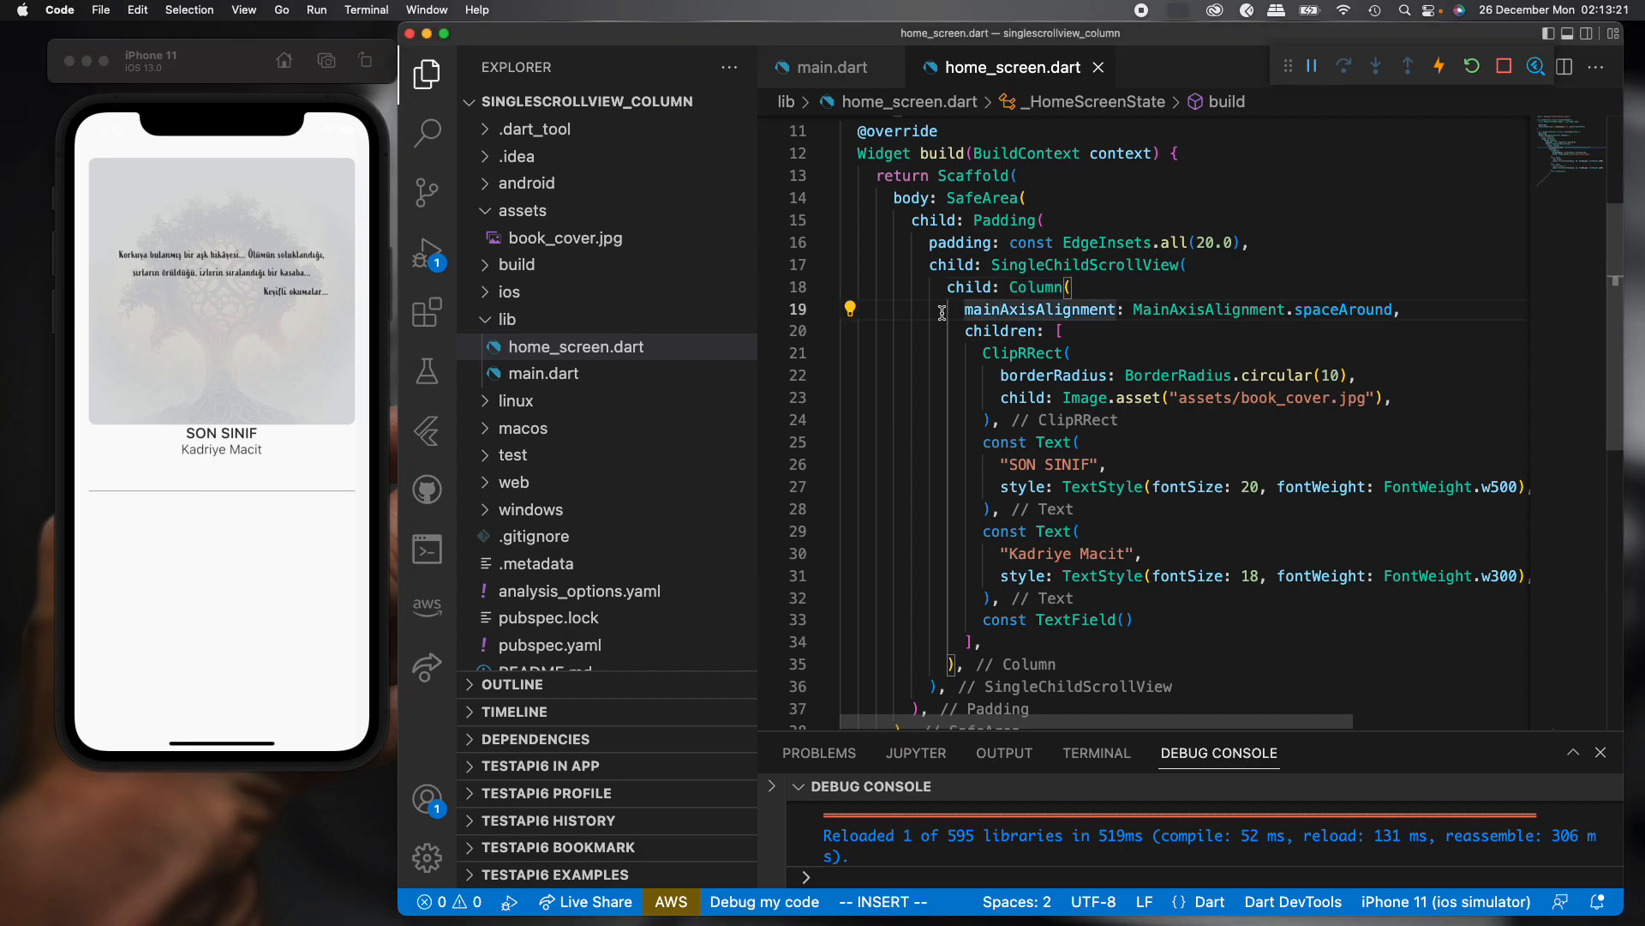
pyautogui.moveTo(941, 310); pyautogui.dragTo(1403, 330)
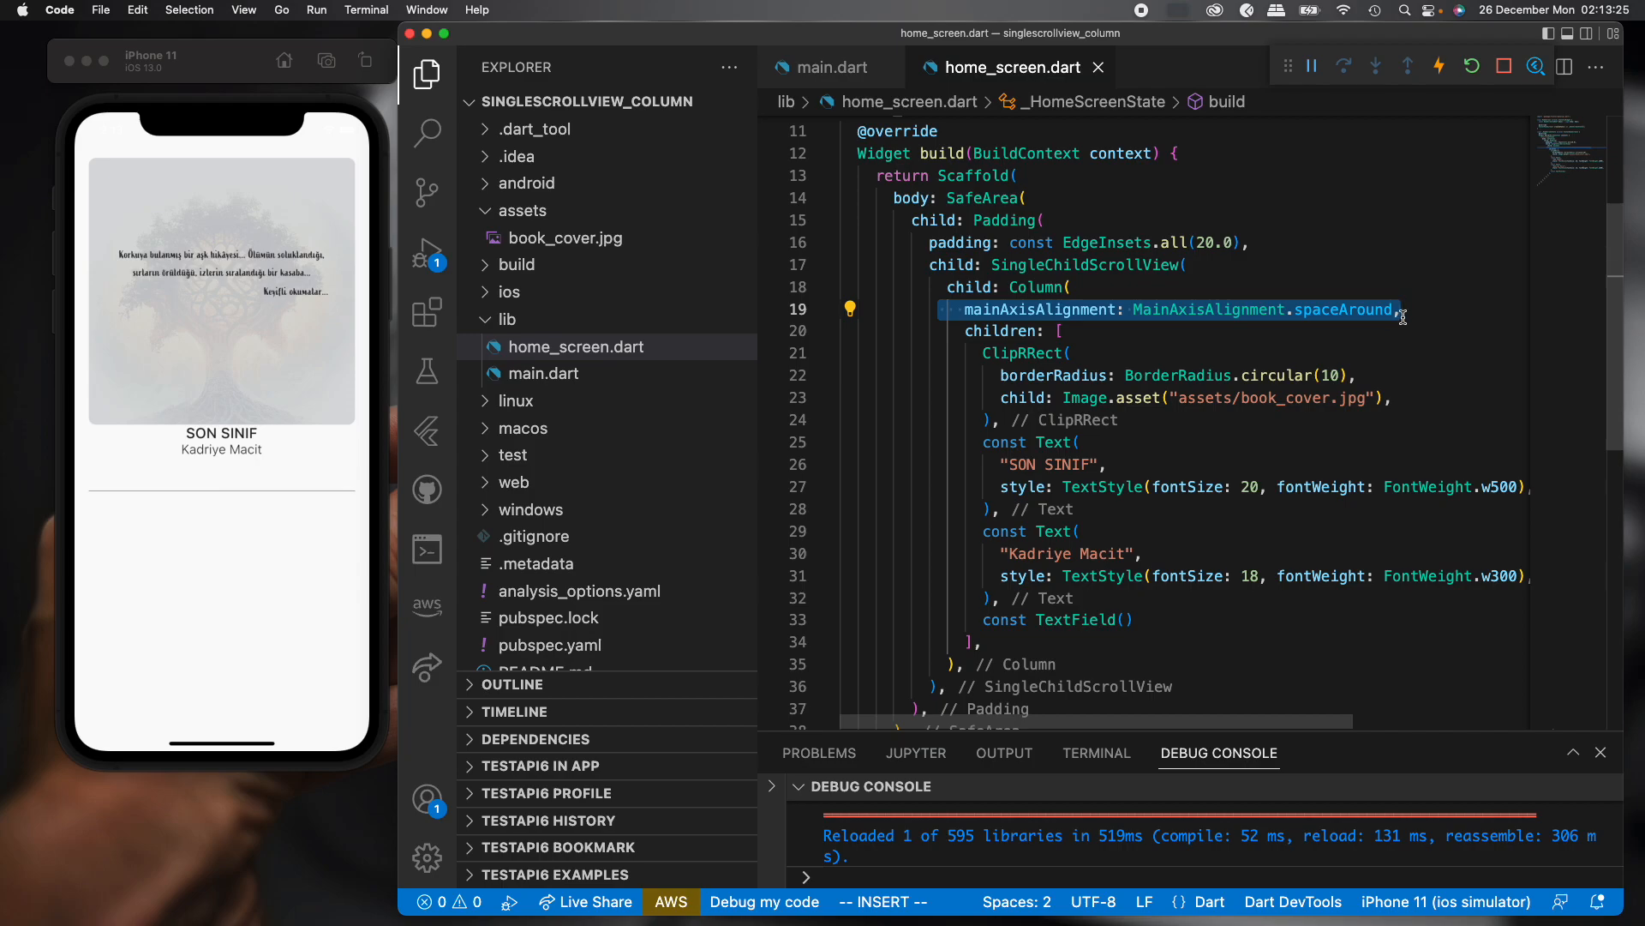
pyautogui.moveTo(1044, 286)
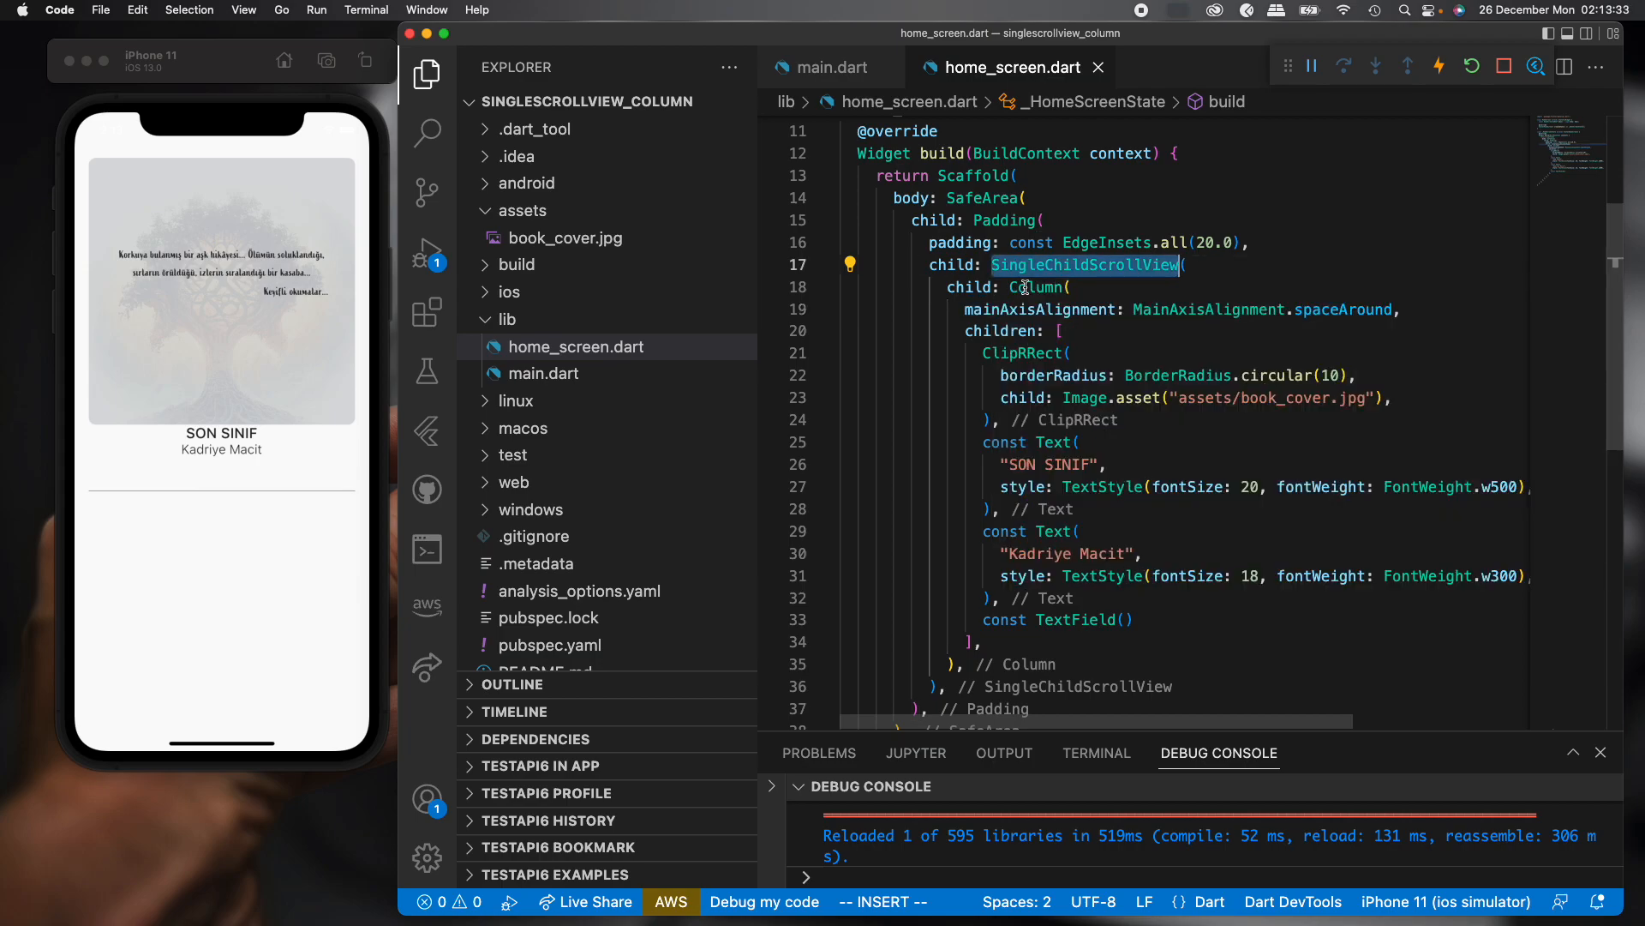
pyautogui.moveTo(1085, 264)
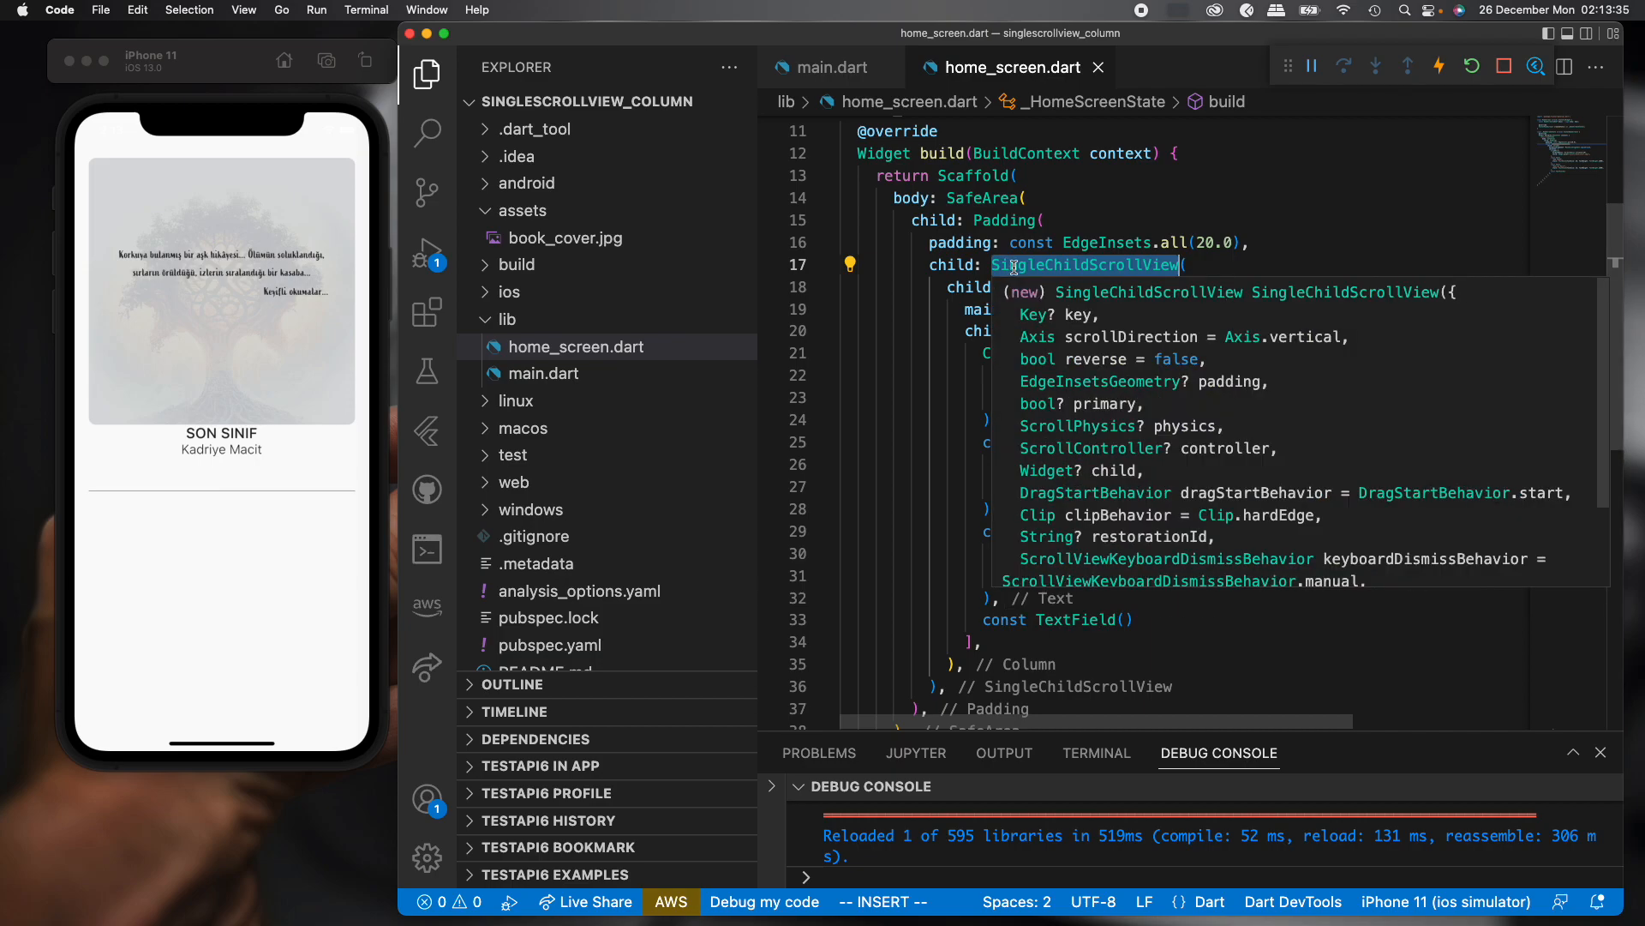
pyautogui.moveTo(1040, 311)
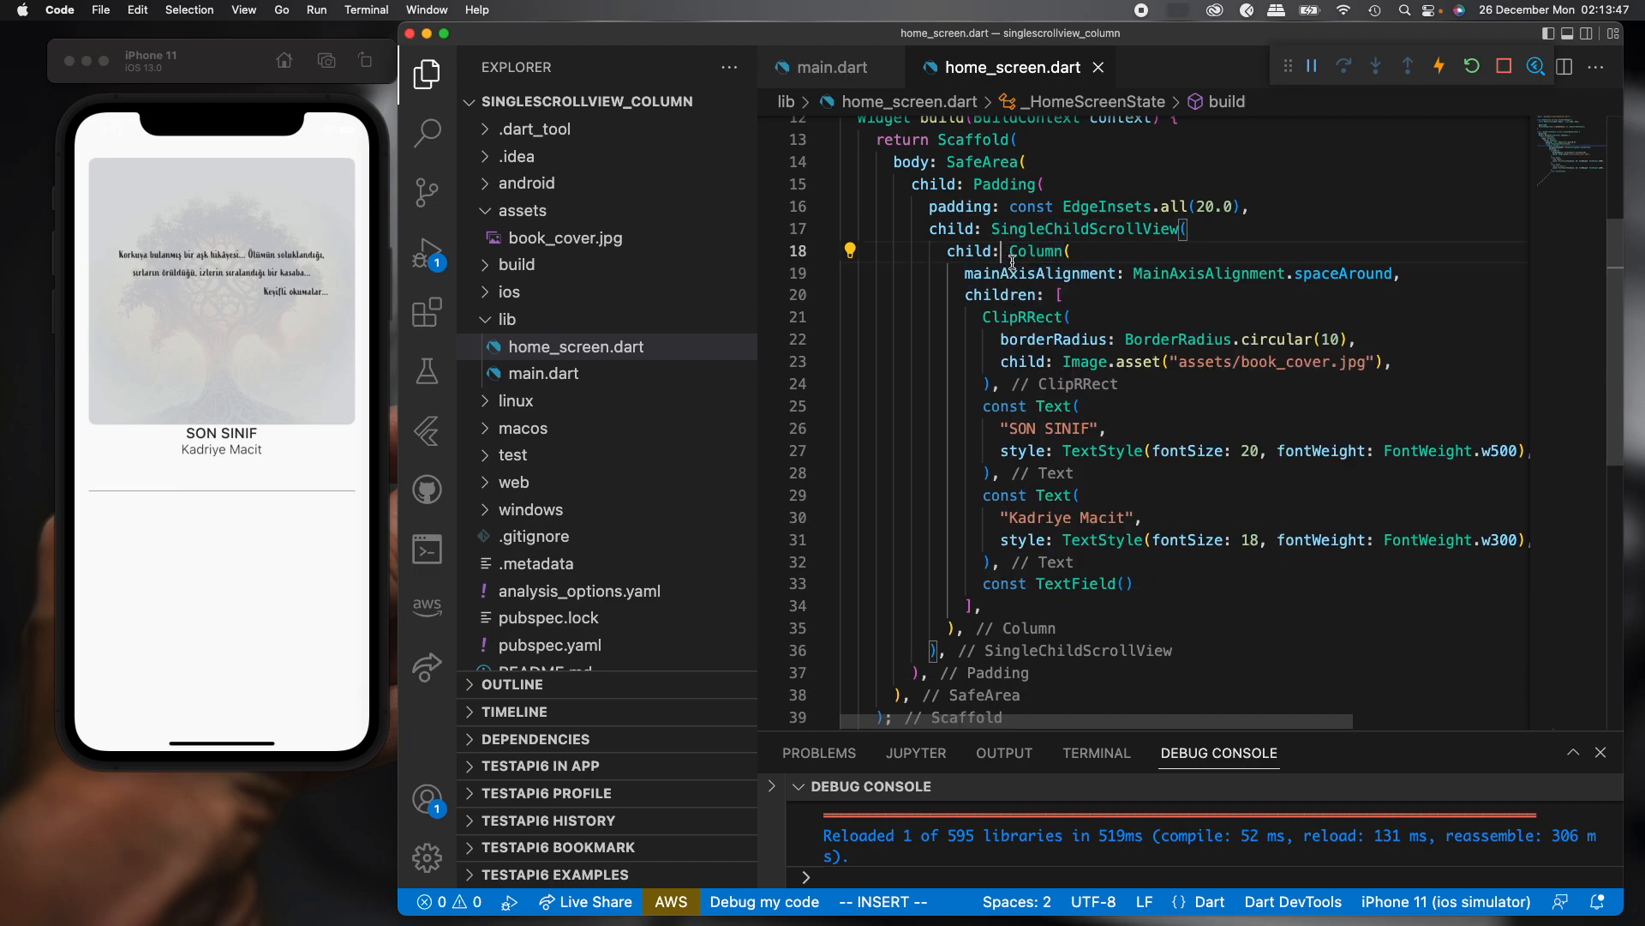
# Delete the SingleChildScrollView and its Column, leaving Padding's child: empty.
pyautogui.moveTo(1007, 257); pyautogui.dragTo(1046, 382)
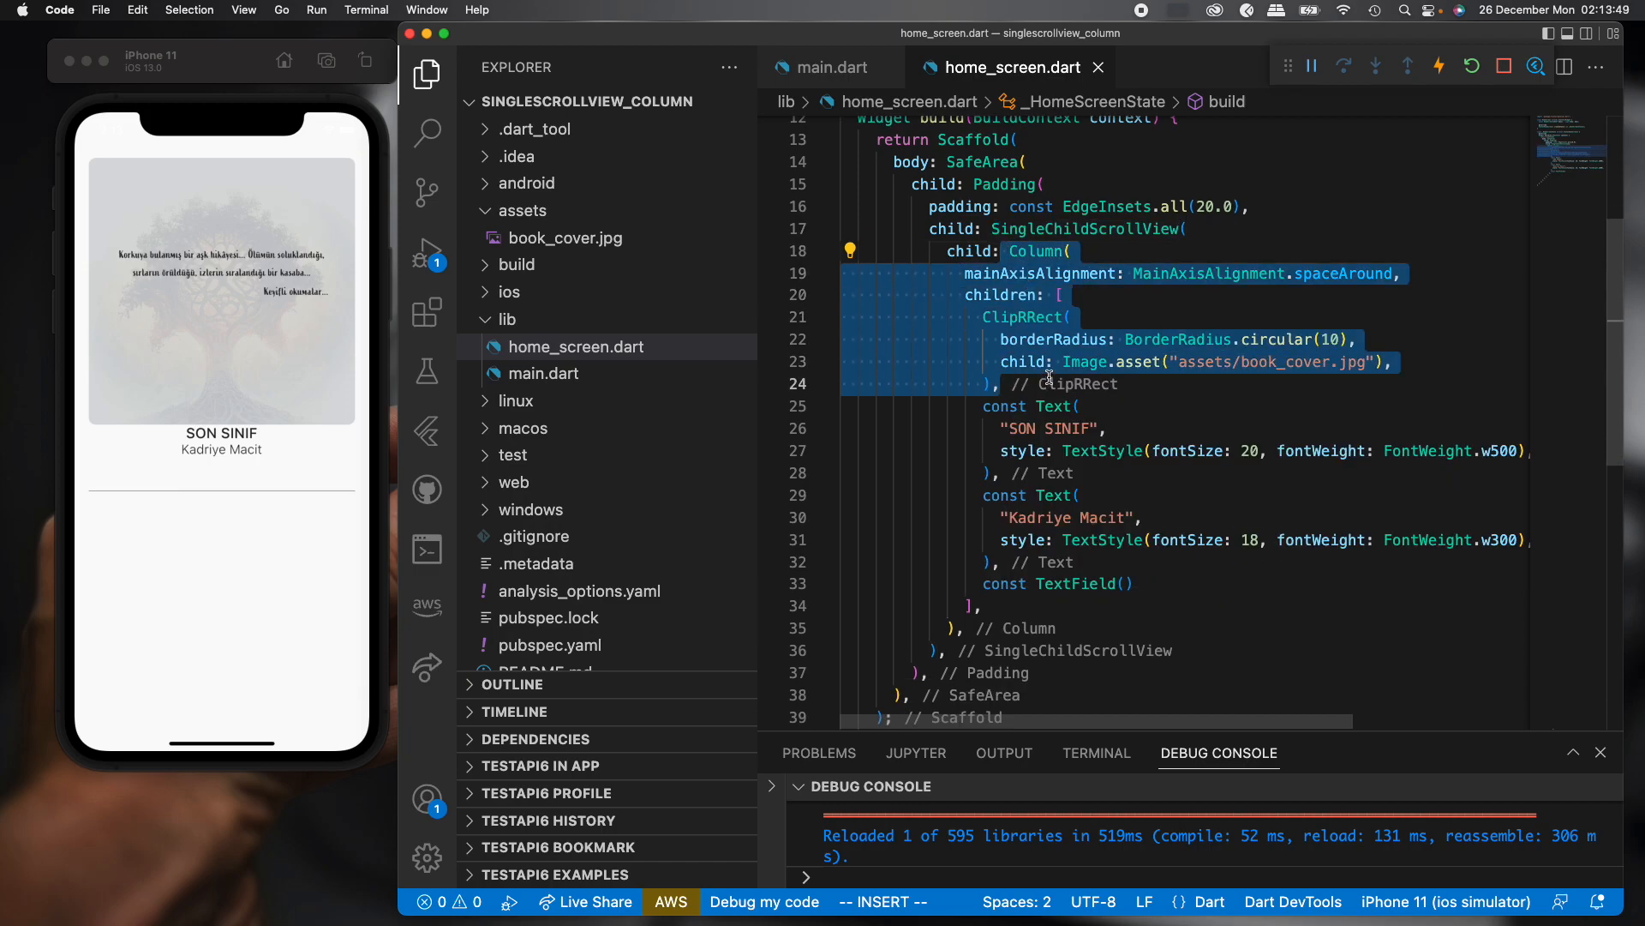
pyautogui.click(1047, 295)
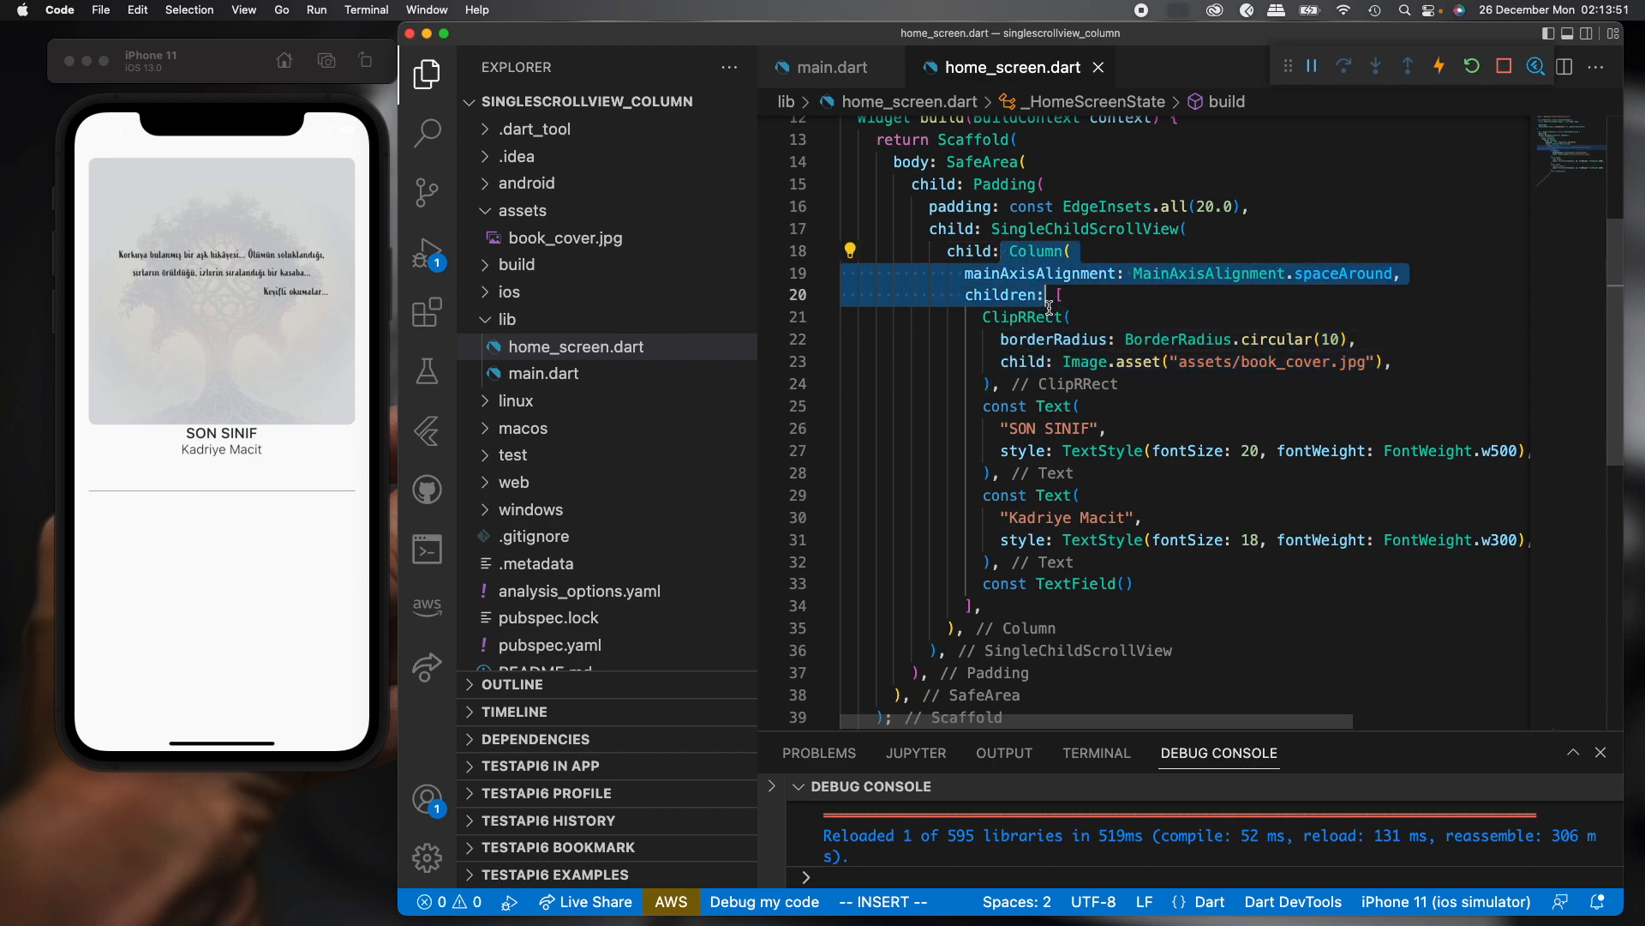
pyautogui.moveTo(1049, 293); pyautogui.dragTo(960, 627)
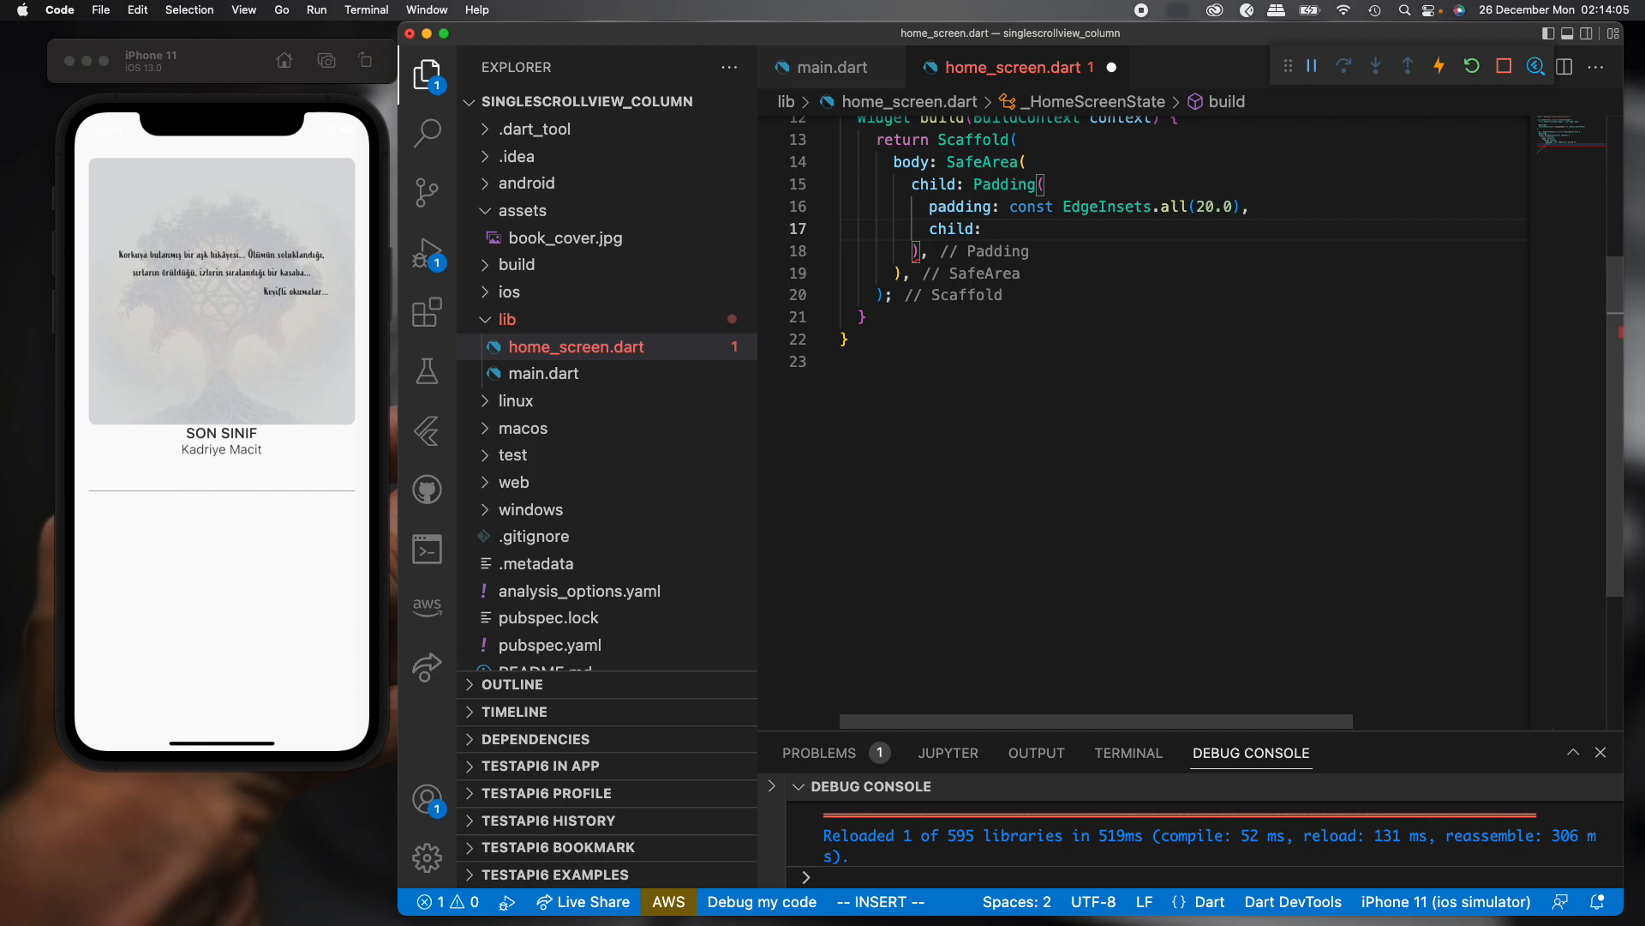
# Insert a CustomScrollView with an empty slivers list as the Padding's child.
pyautogui.write('CustomScrollView(')
pyautogui.write('slivers: <Widget>[')
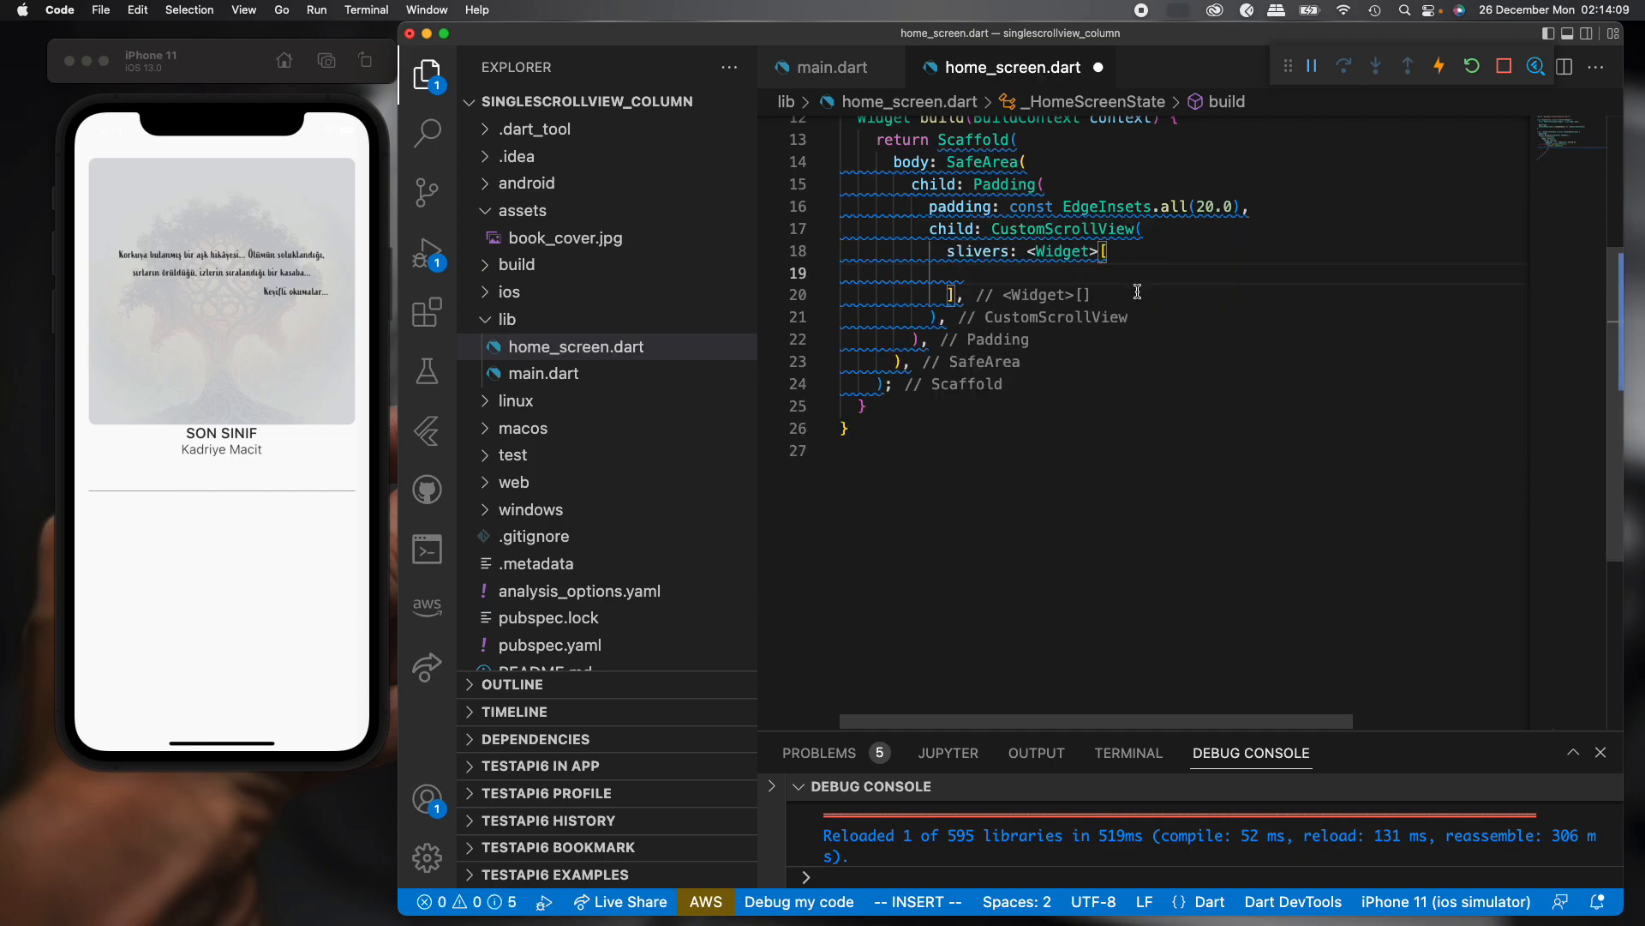
pyautogui.moveTo(927, 274)
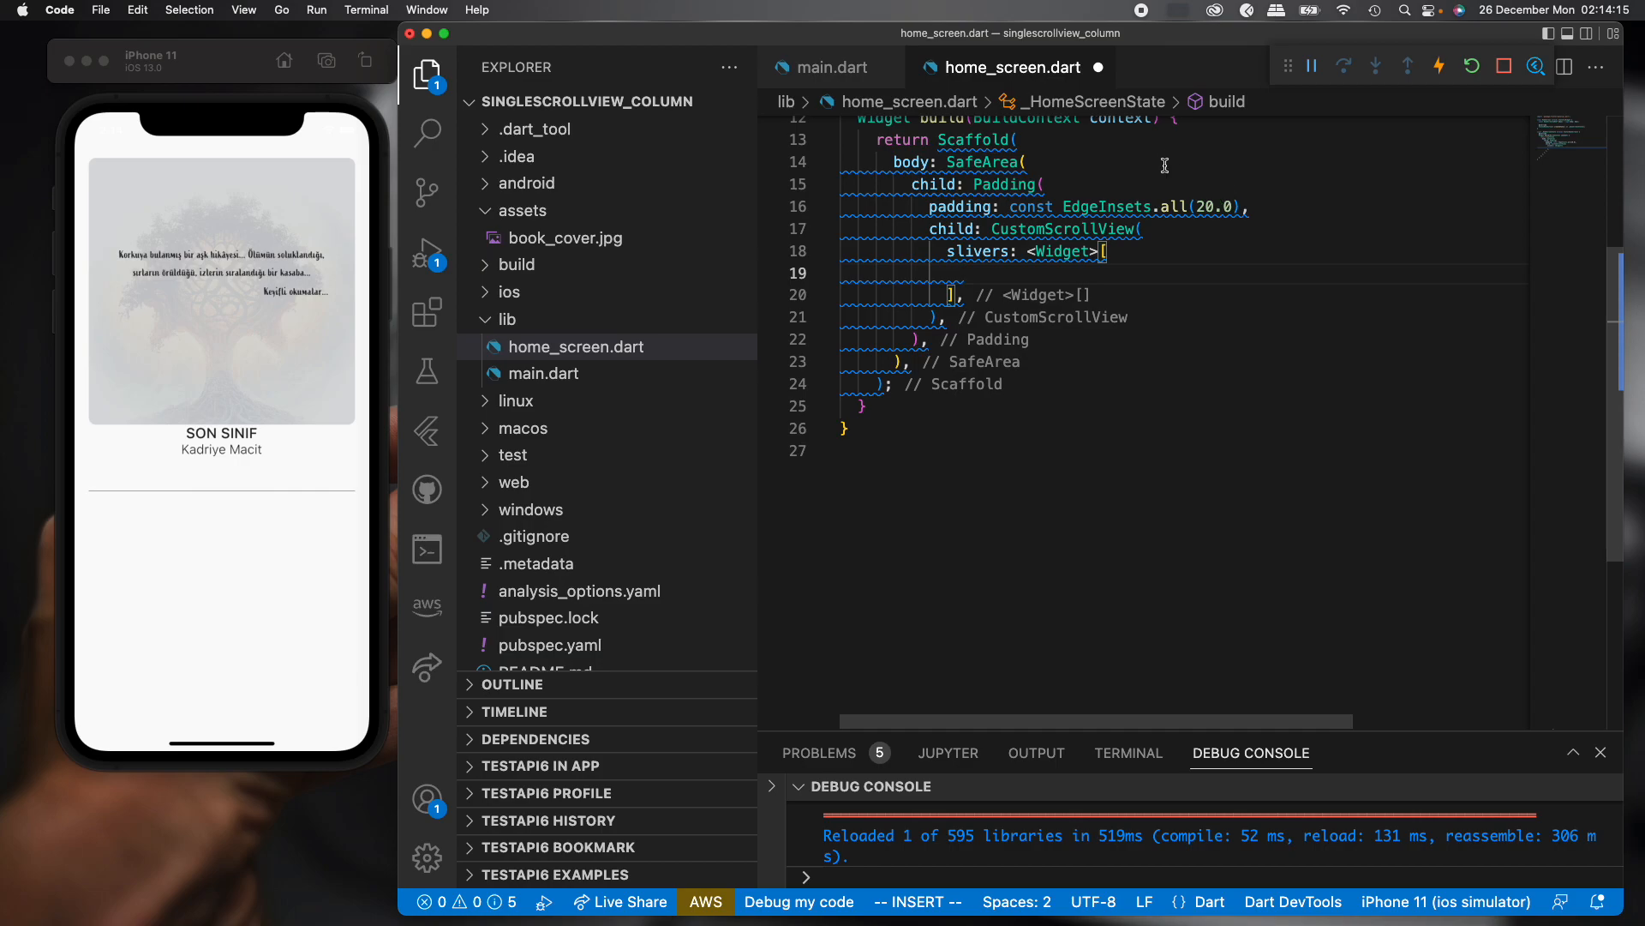
pyautogui.moveTo(1165, 299)
pyautogui.write('Sliver')
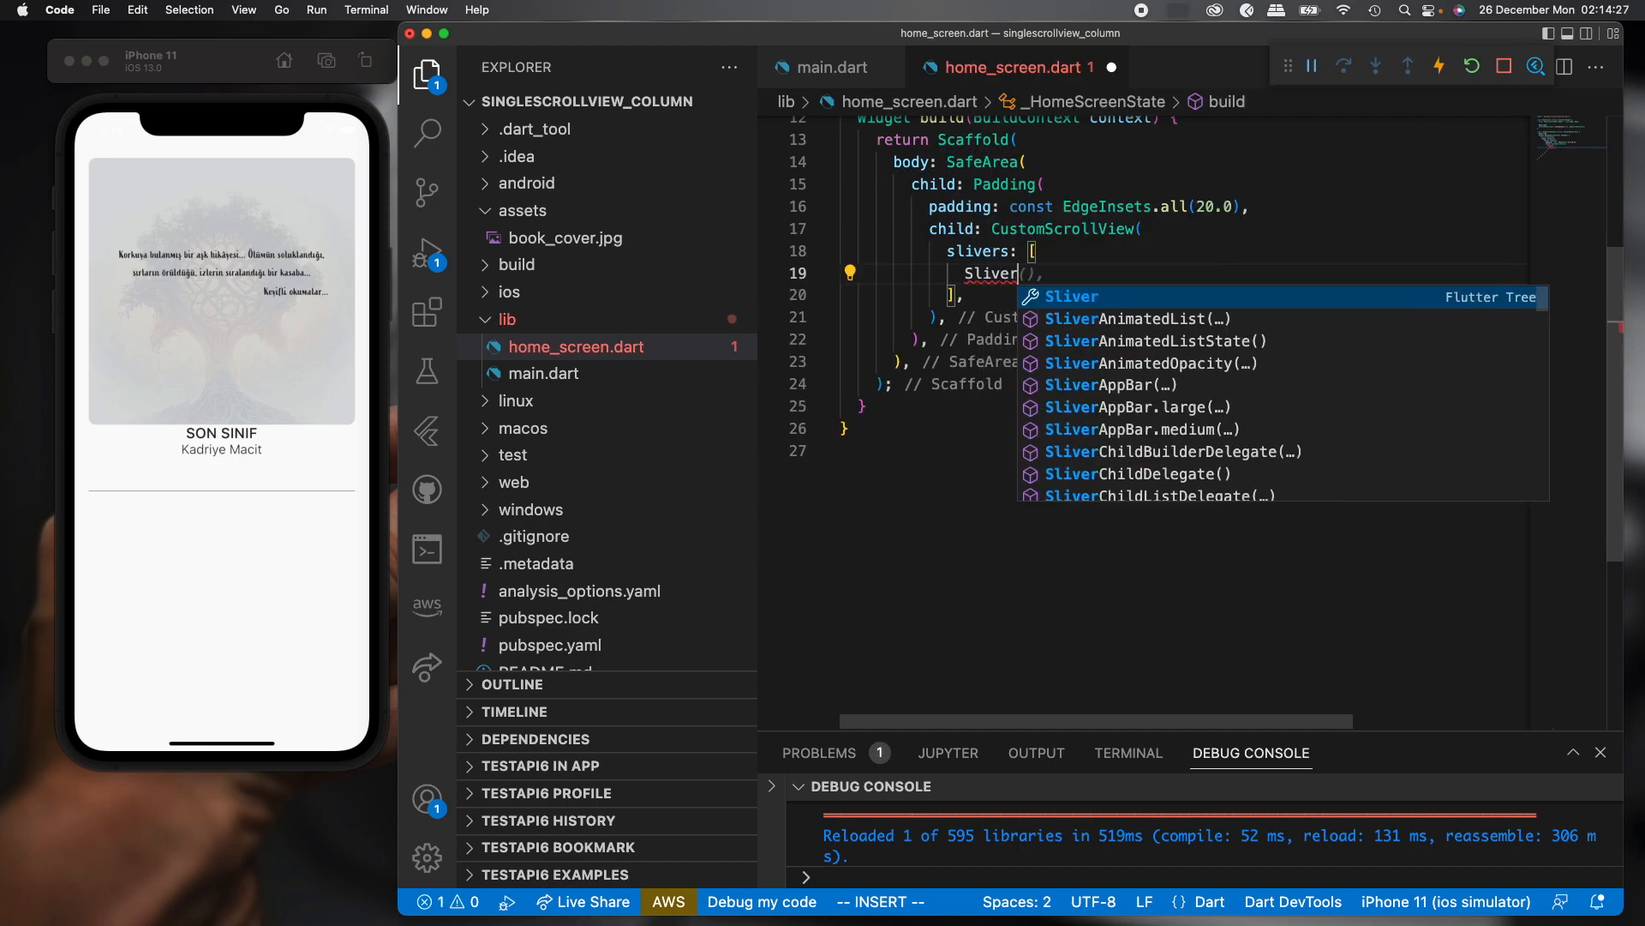
# Insert SliverFillRemaining whose child is the restored Column with cover, titles and TextField.
pyautogui.write('Fill')
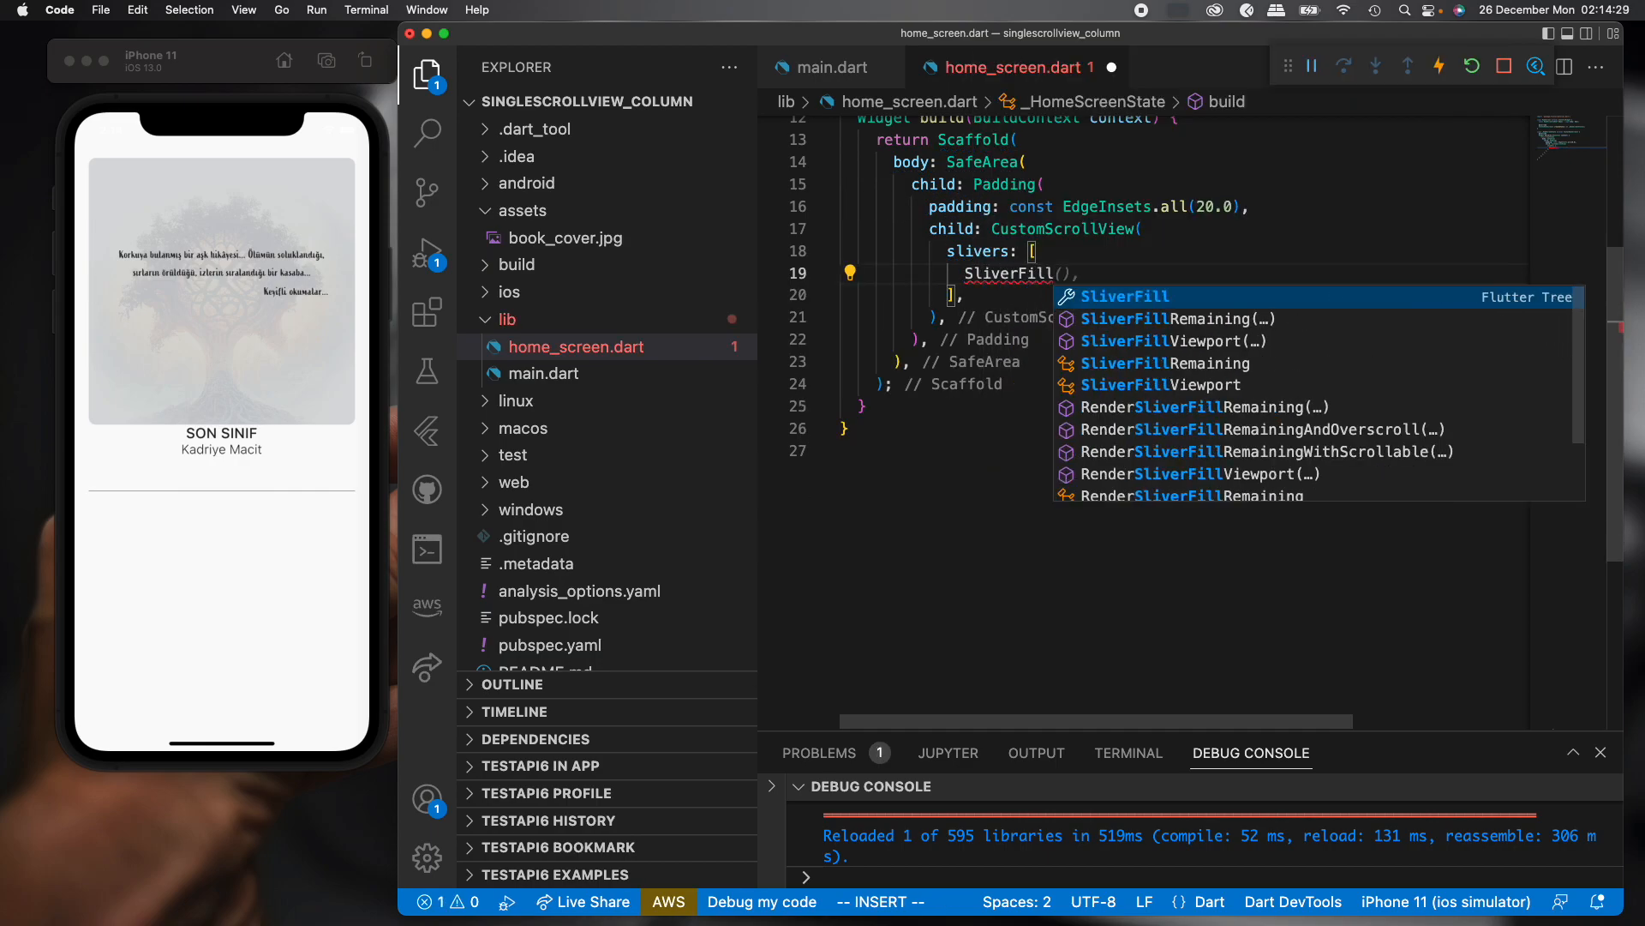
pyautogui.click(1171, 318)
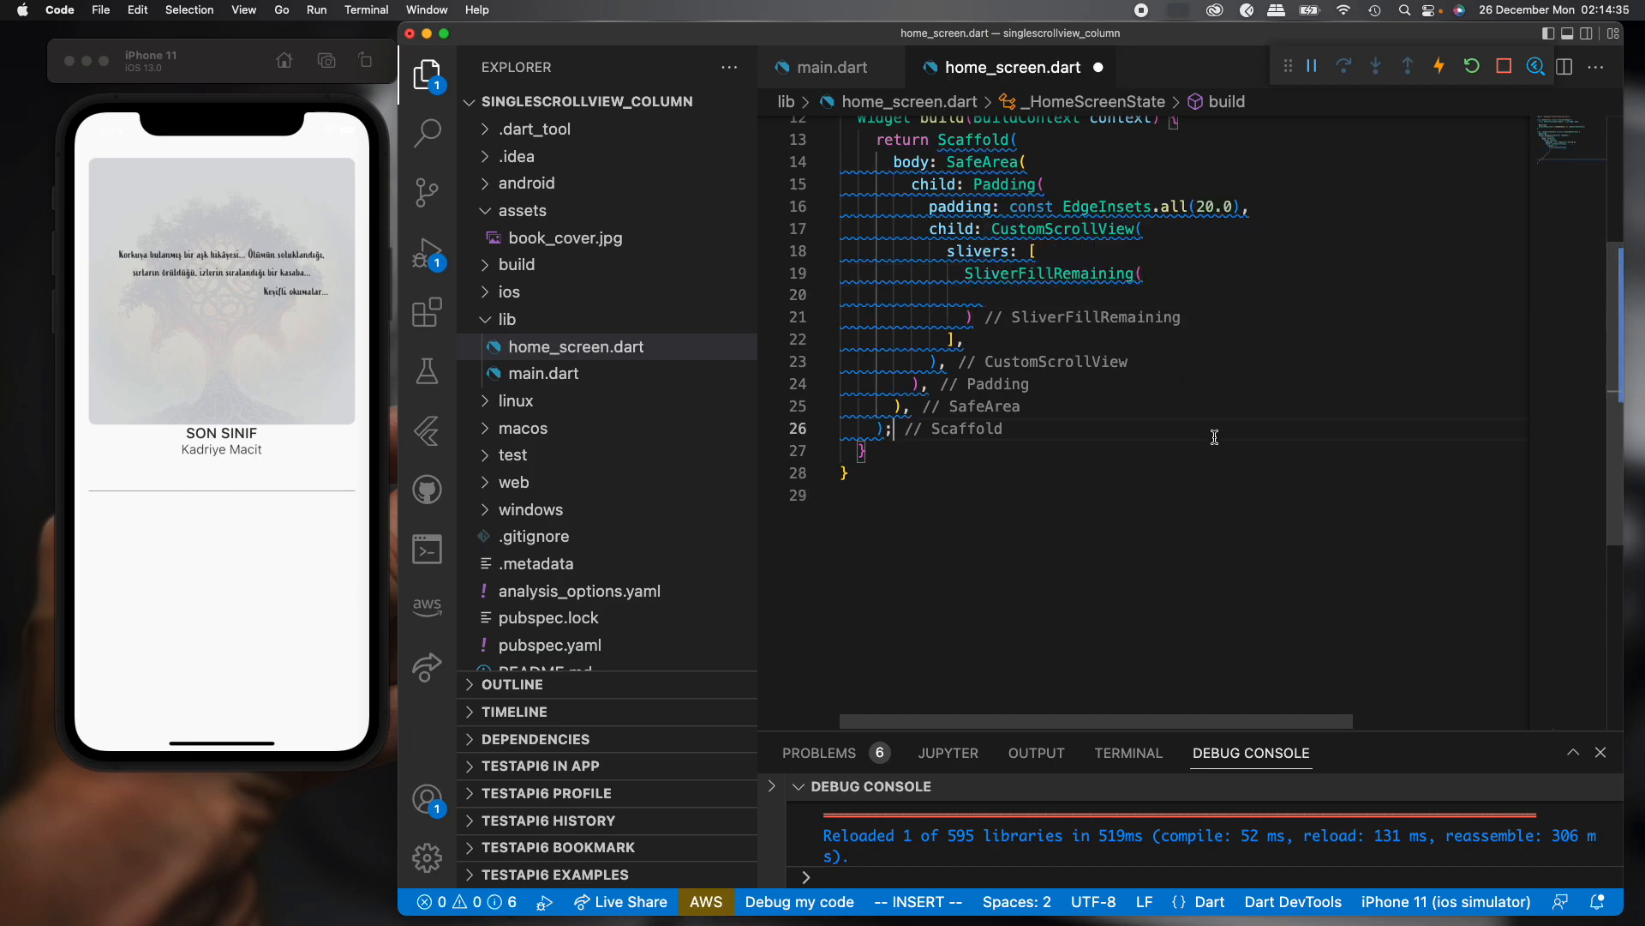
pyautogui.write('child: ,')
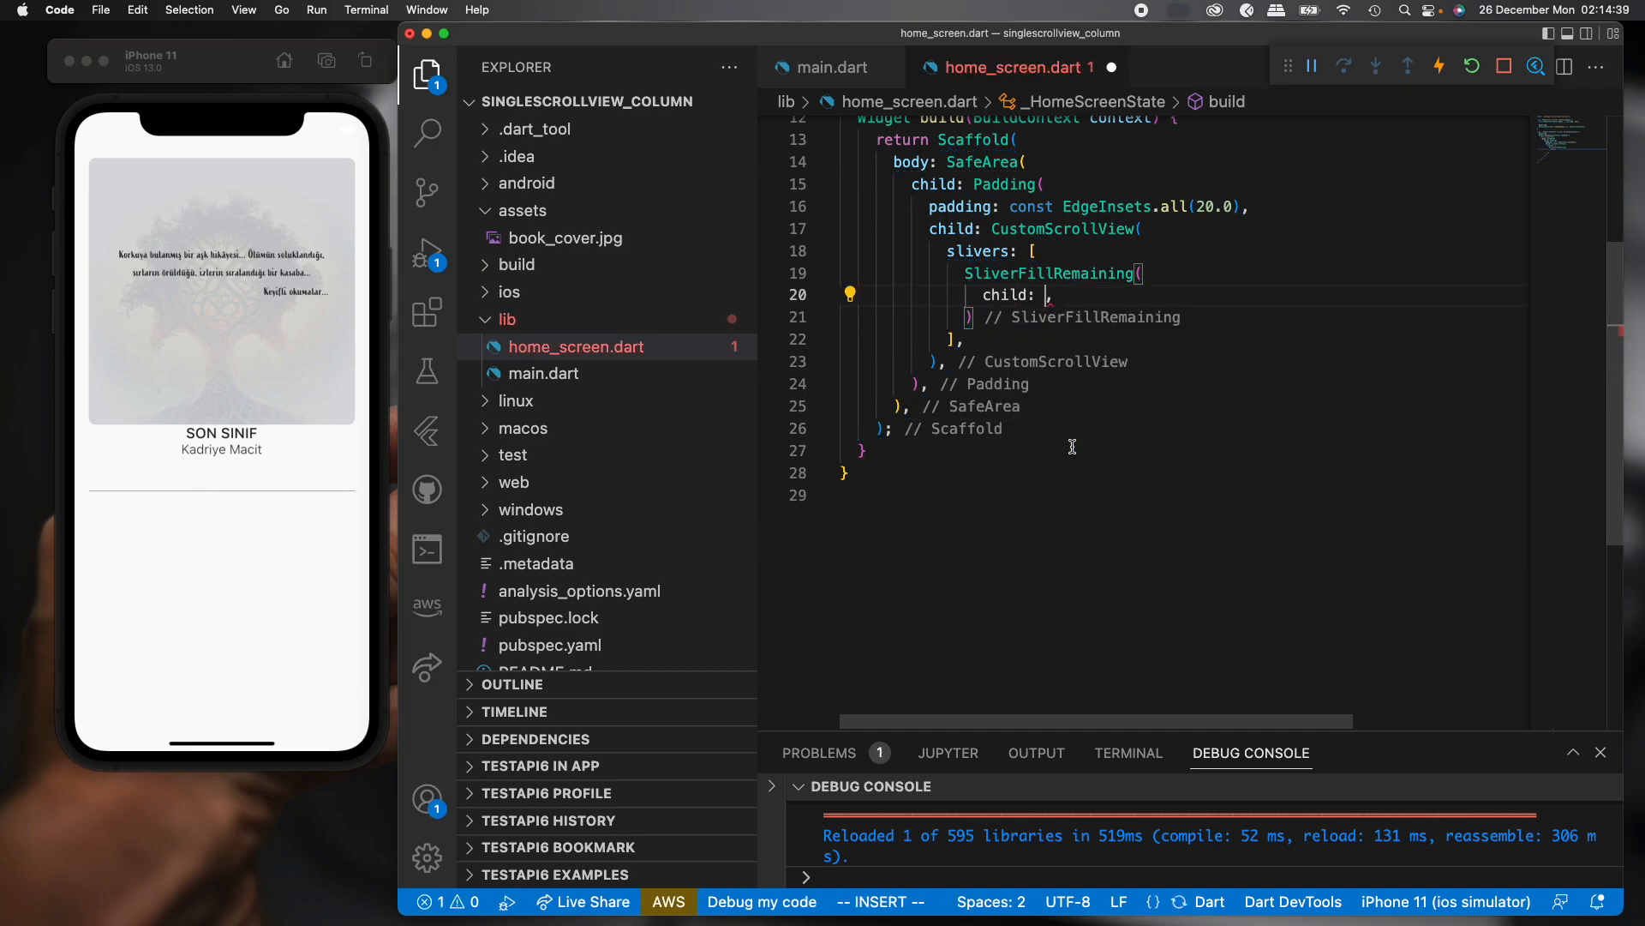
pyautogui.write('animatedBldr')
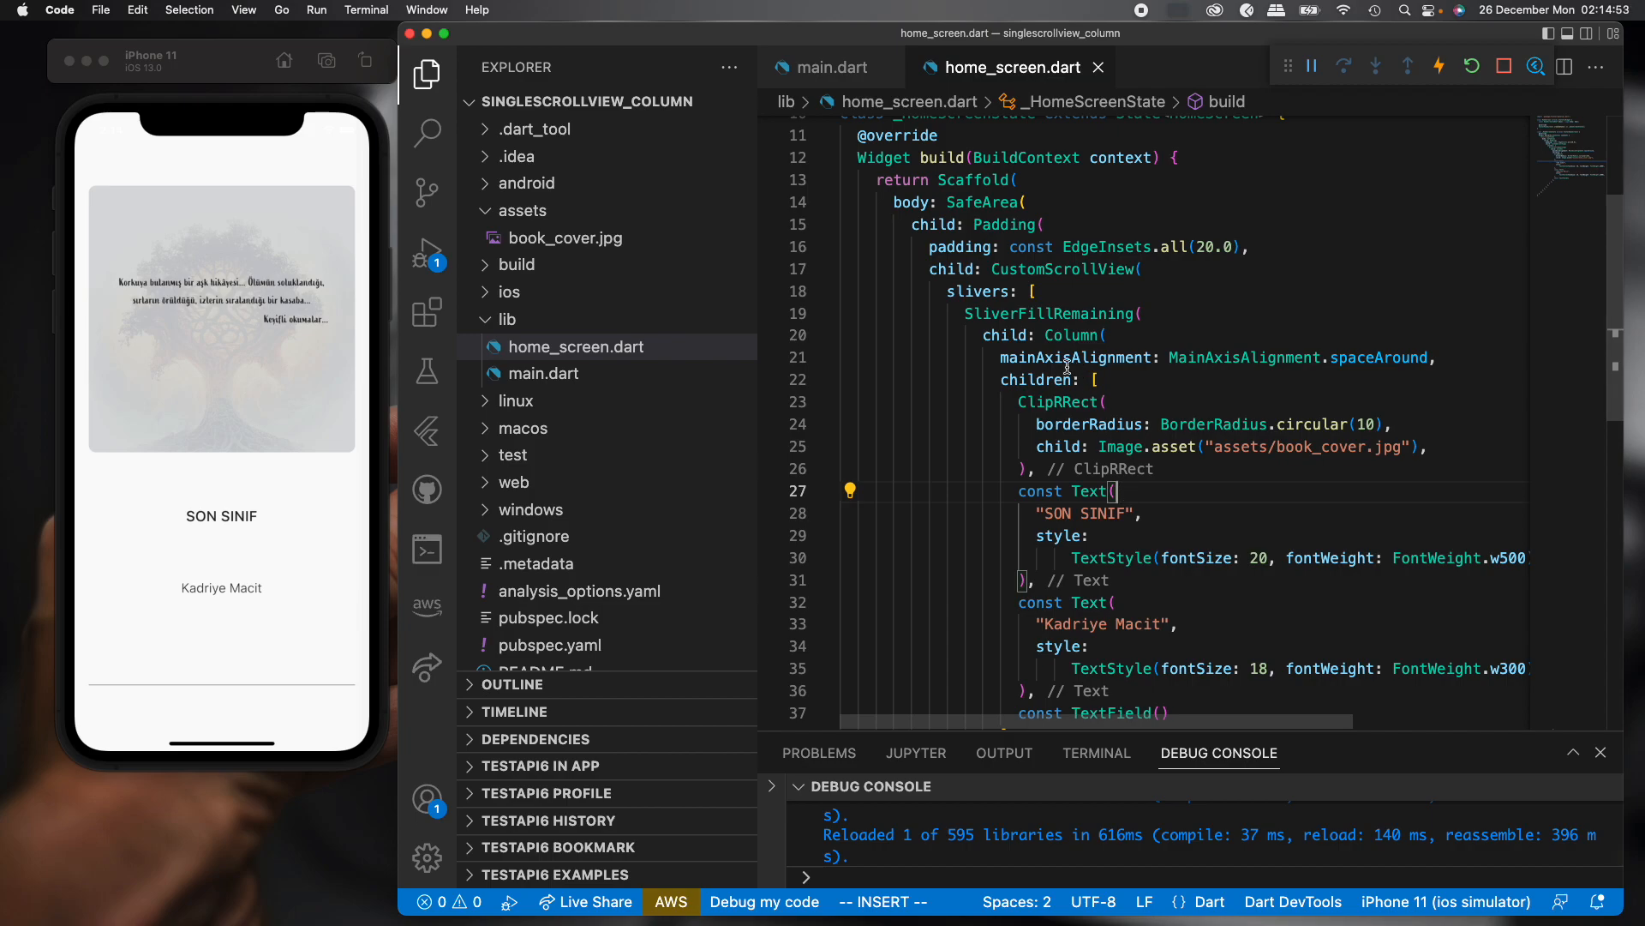
# Add hasScrollBody: false to the SliverFillRemaining and hot reload.
pyautogui.doubleClick(1073, 357)
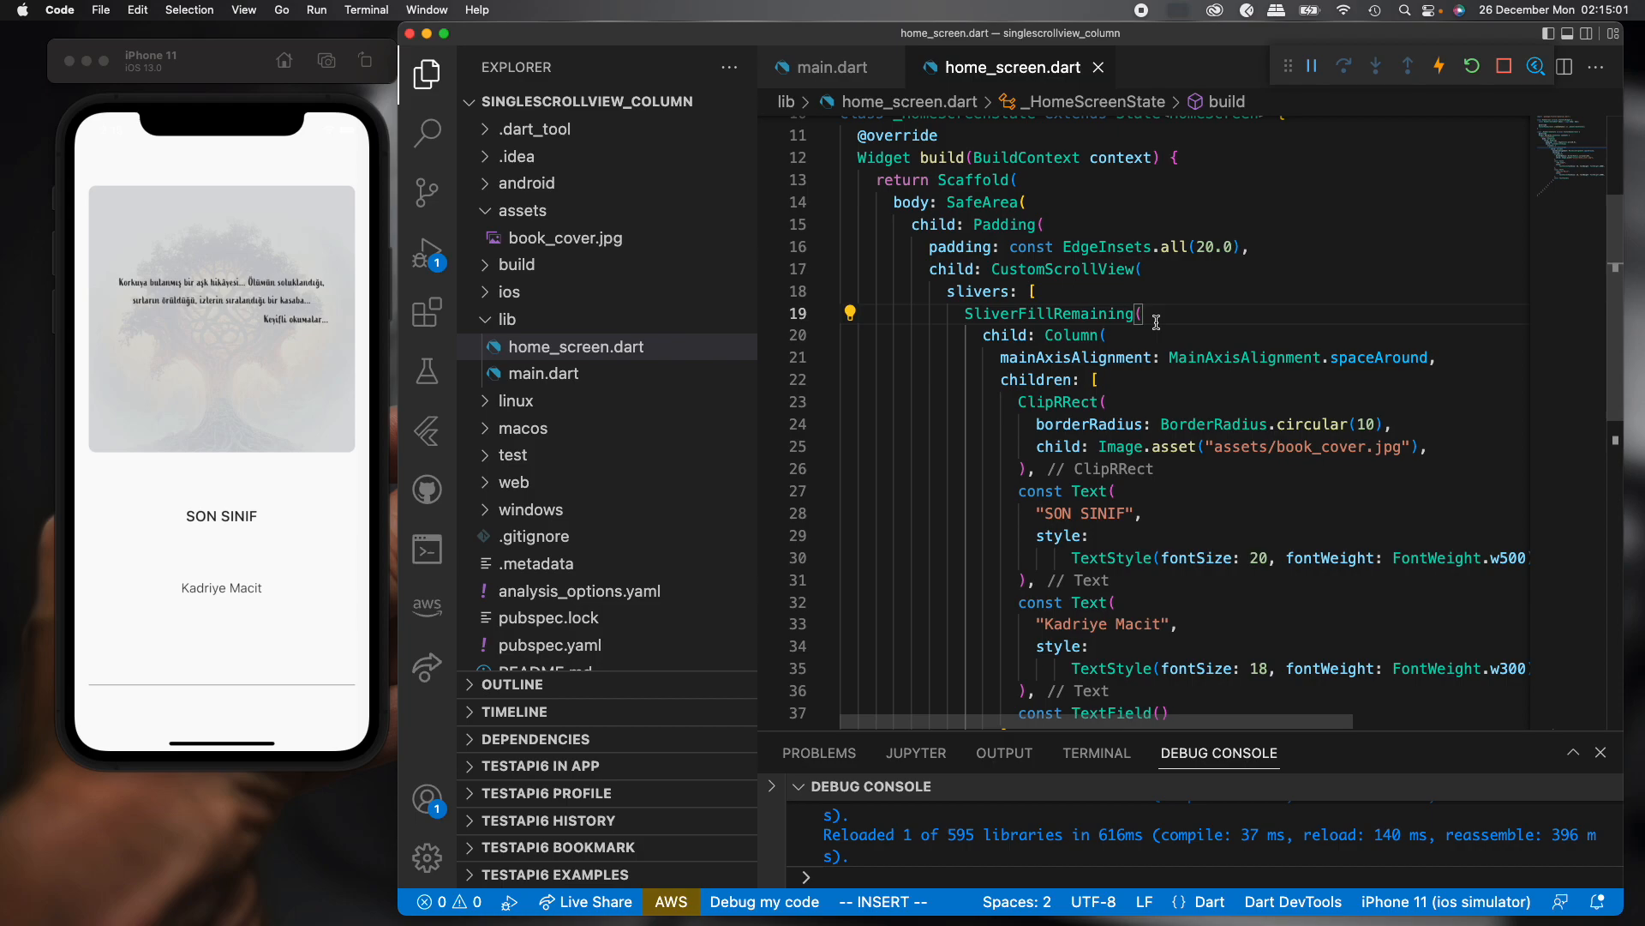
pyautogui.write('asScrollBody: false,')
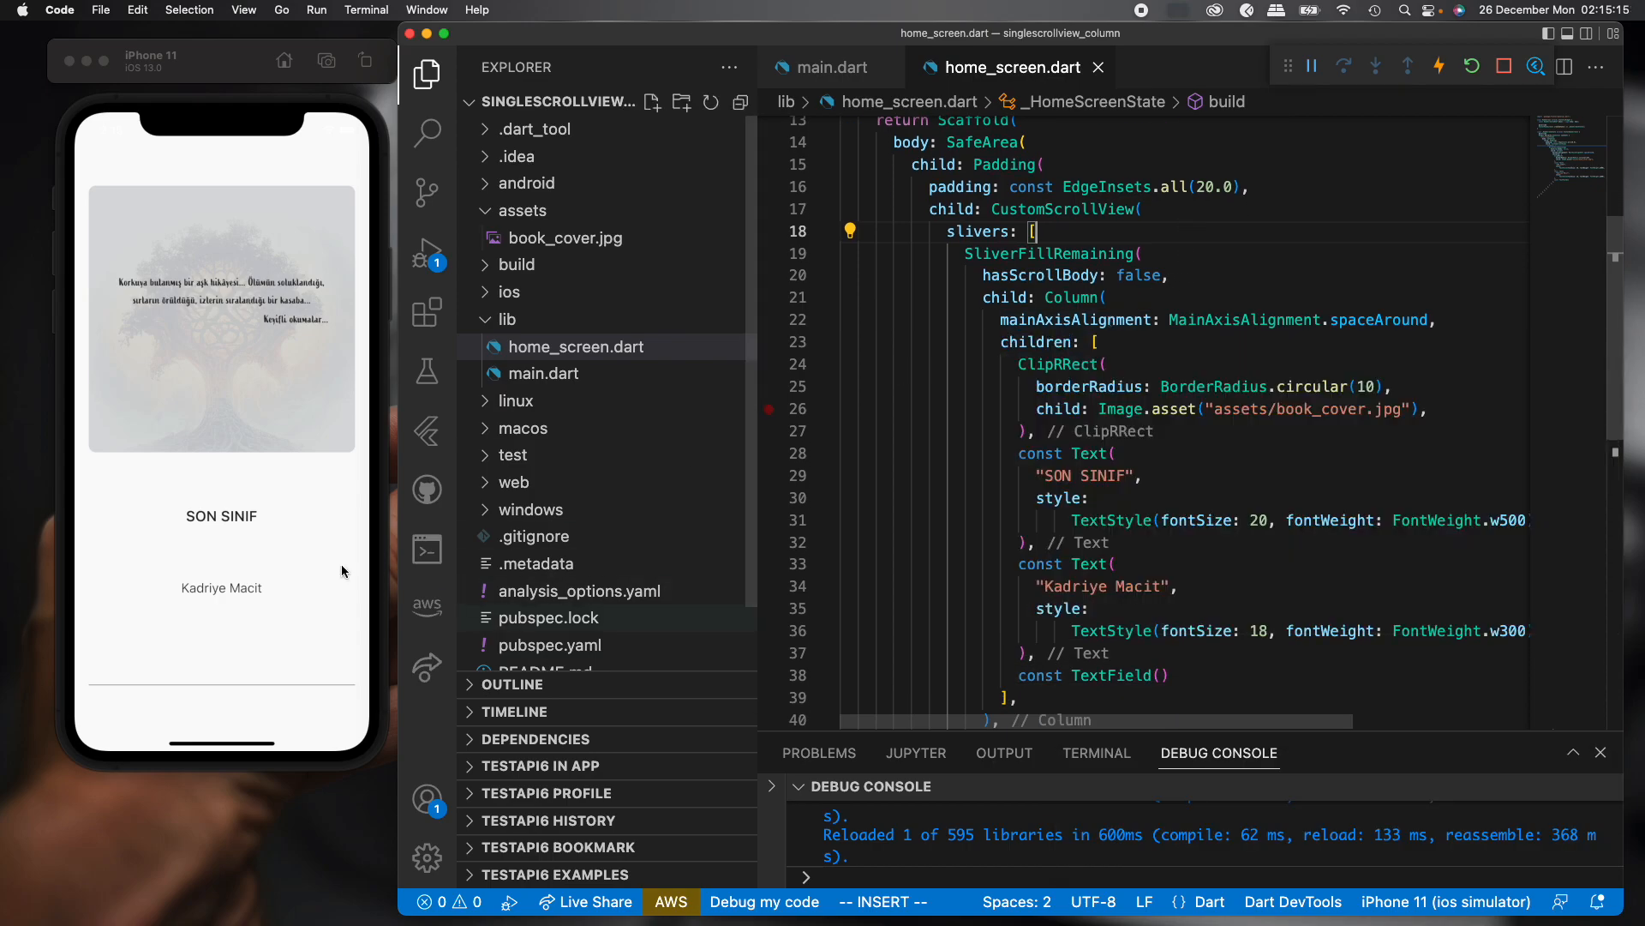
pyautogui.moveTo(202, 570)
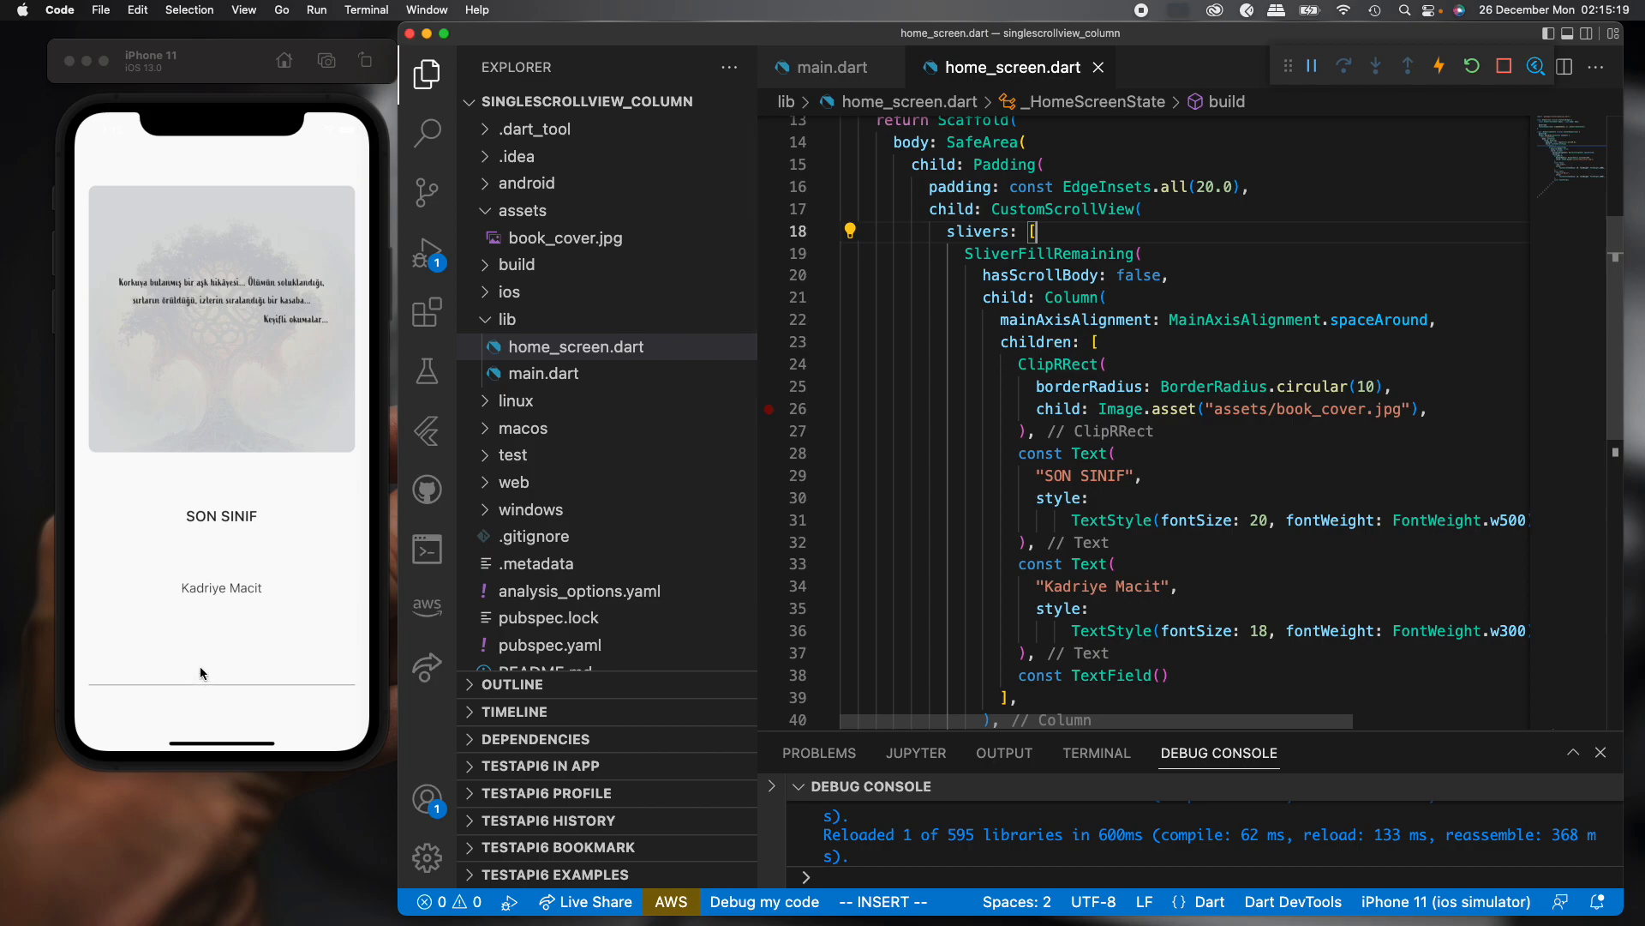
pyautogui.click(221, 672)
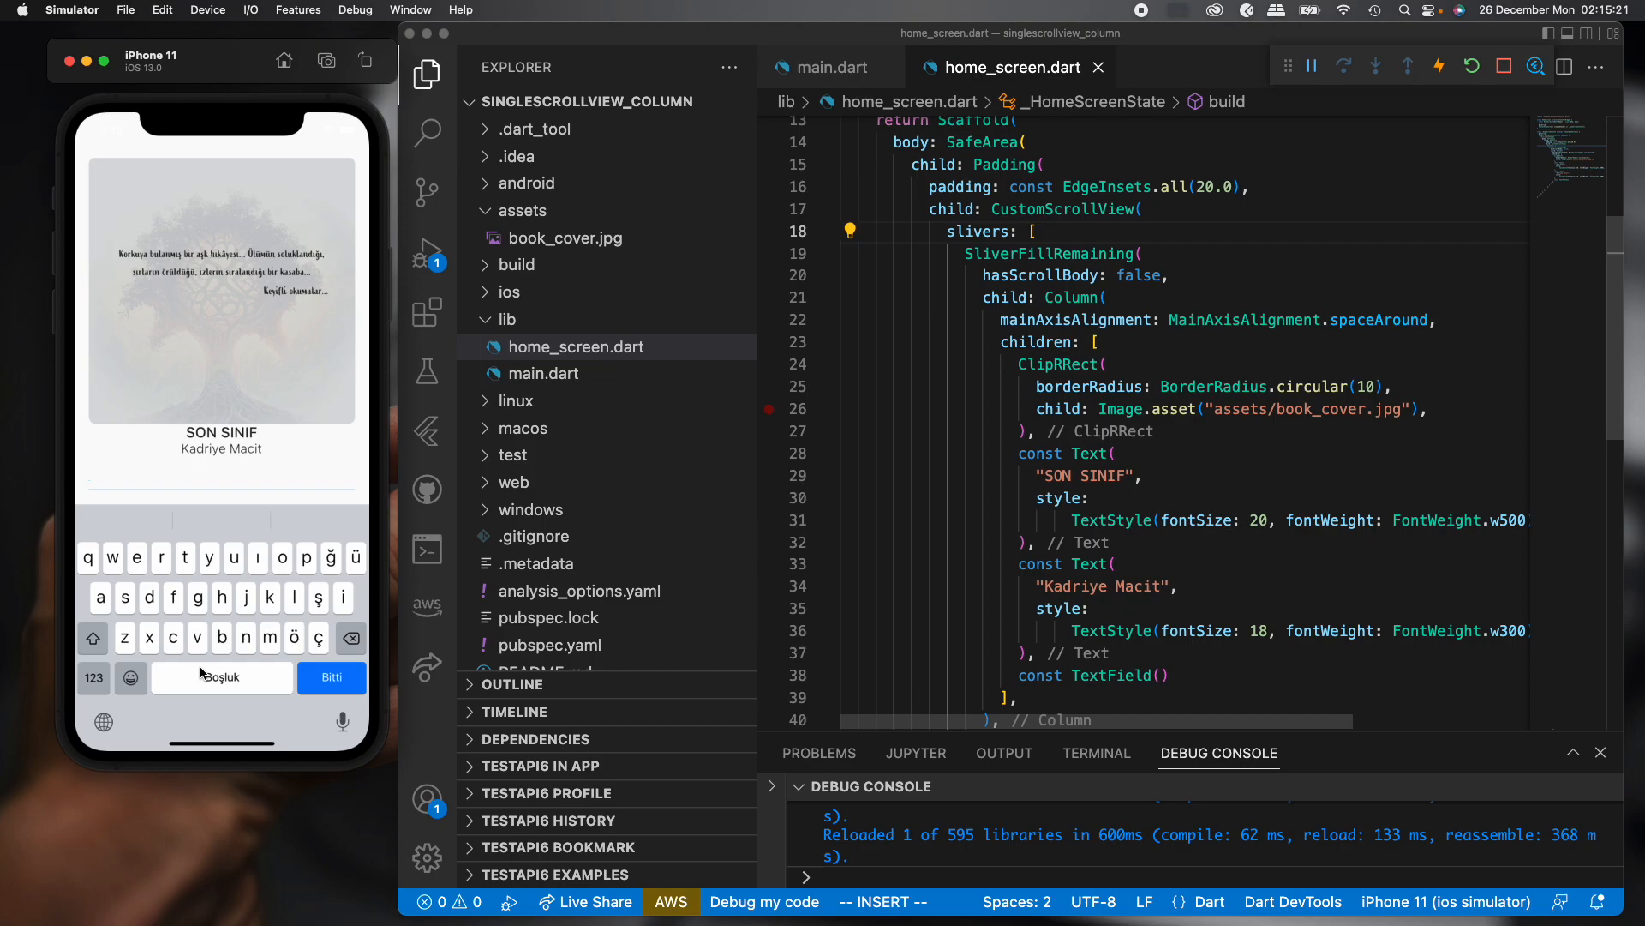
pyautogui.click(331, 677)
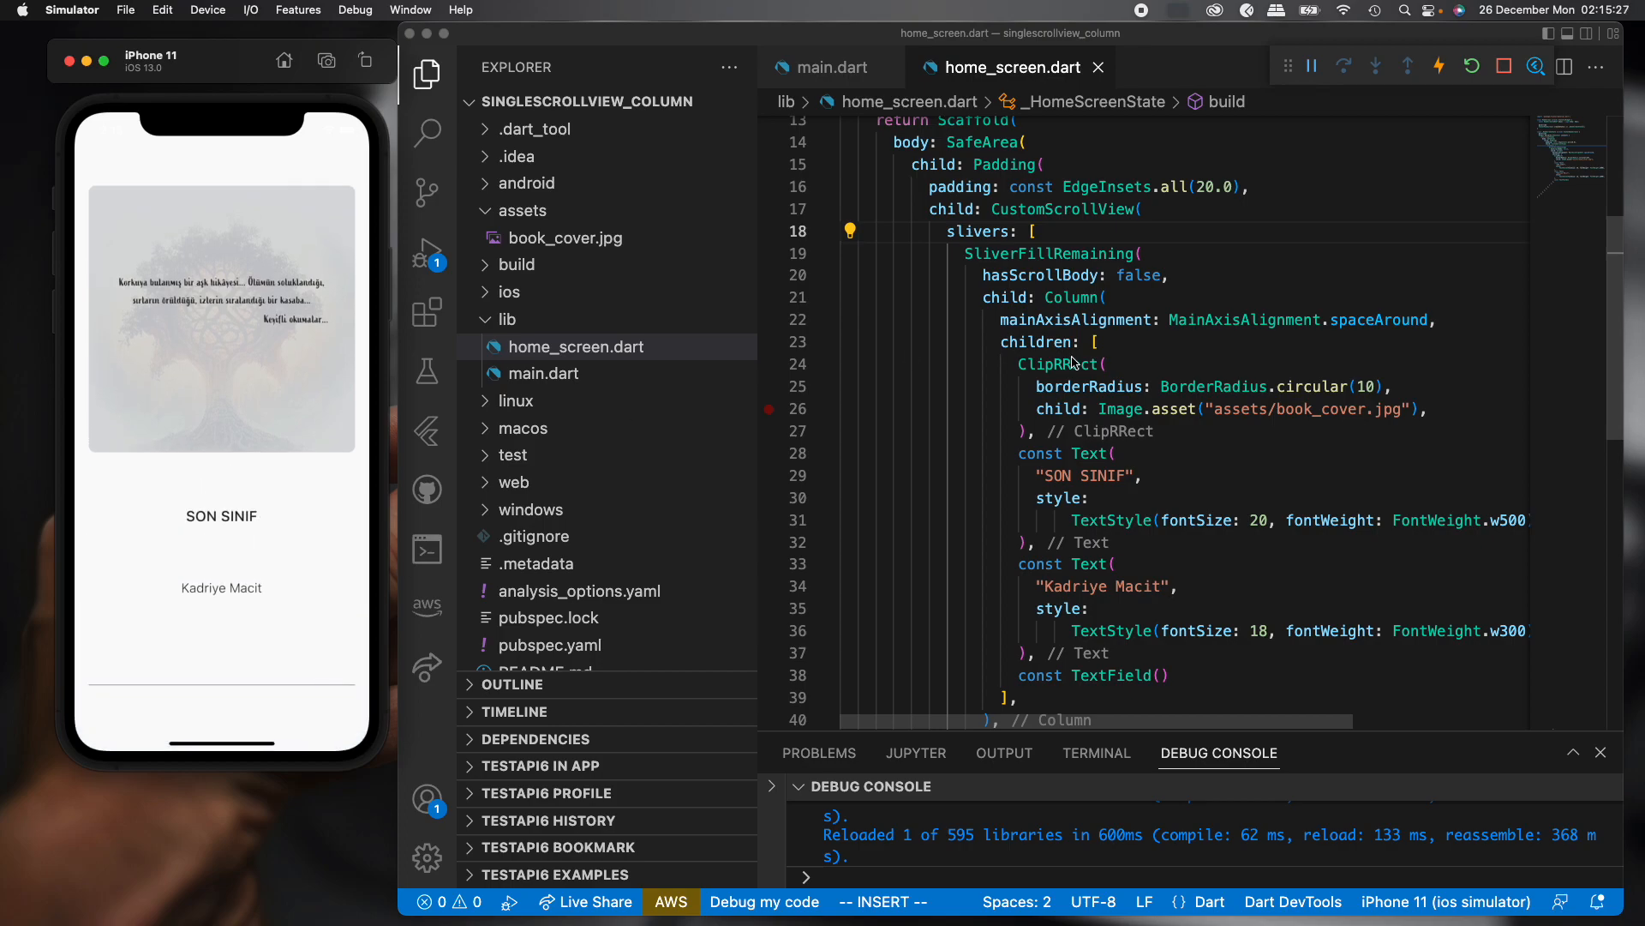
# Replace spaceAround with center on the Column and check the centred layout in the app.
pyautogui.doubleClick(1378, 321)
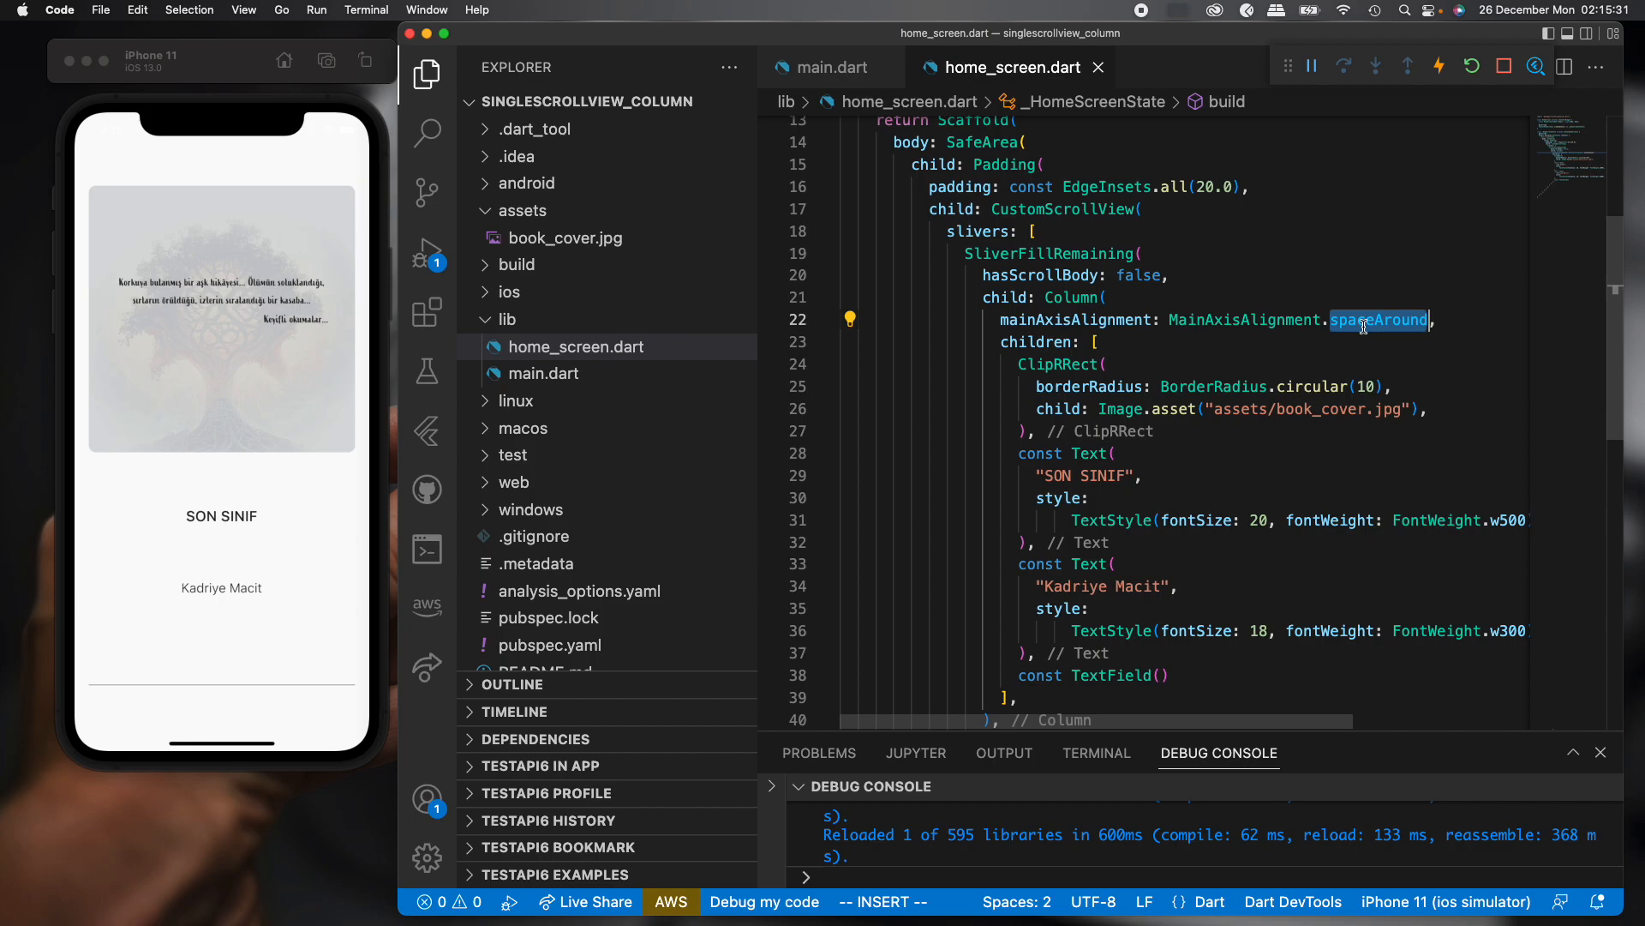
pyautogui.write('cente')
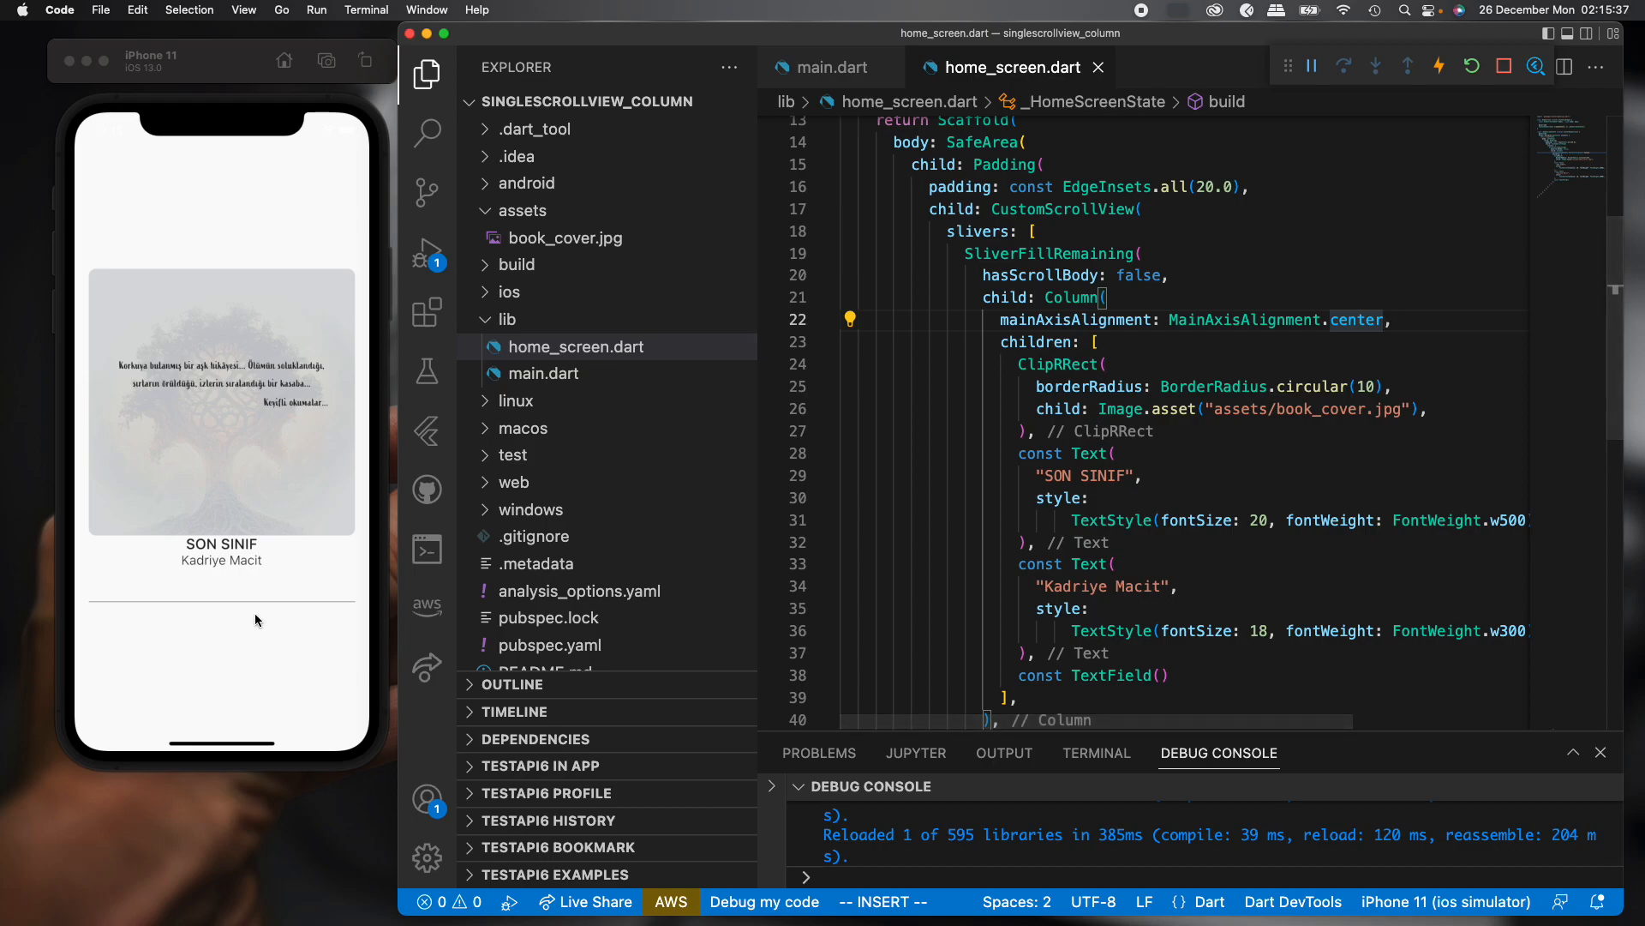
pyautogui.click(222, 475)
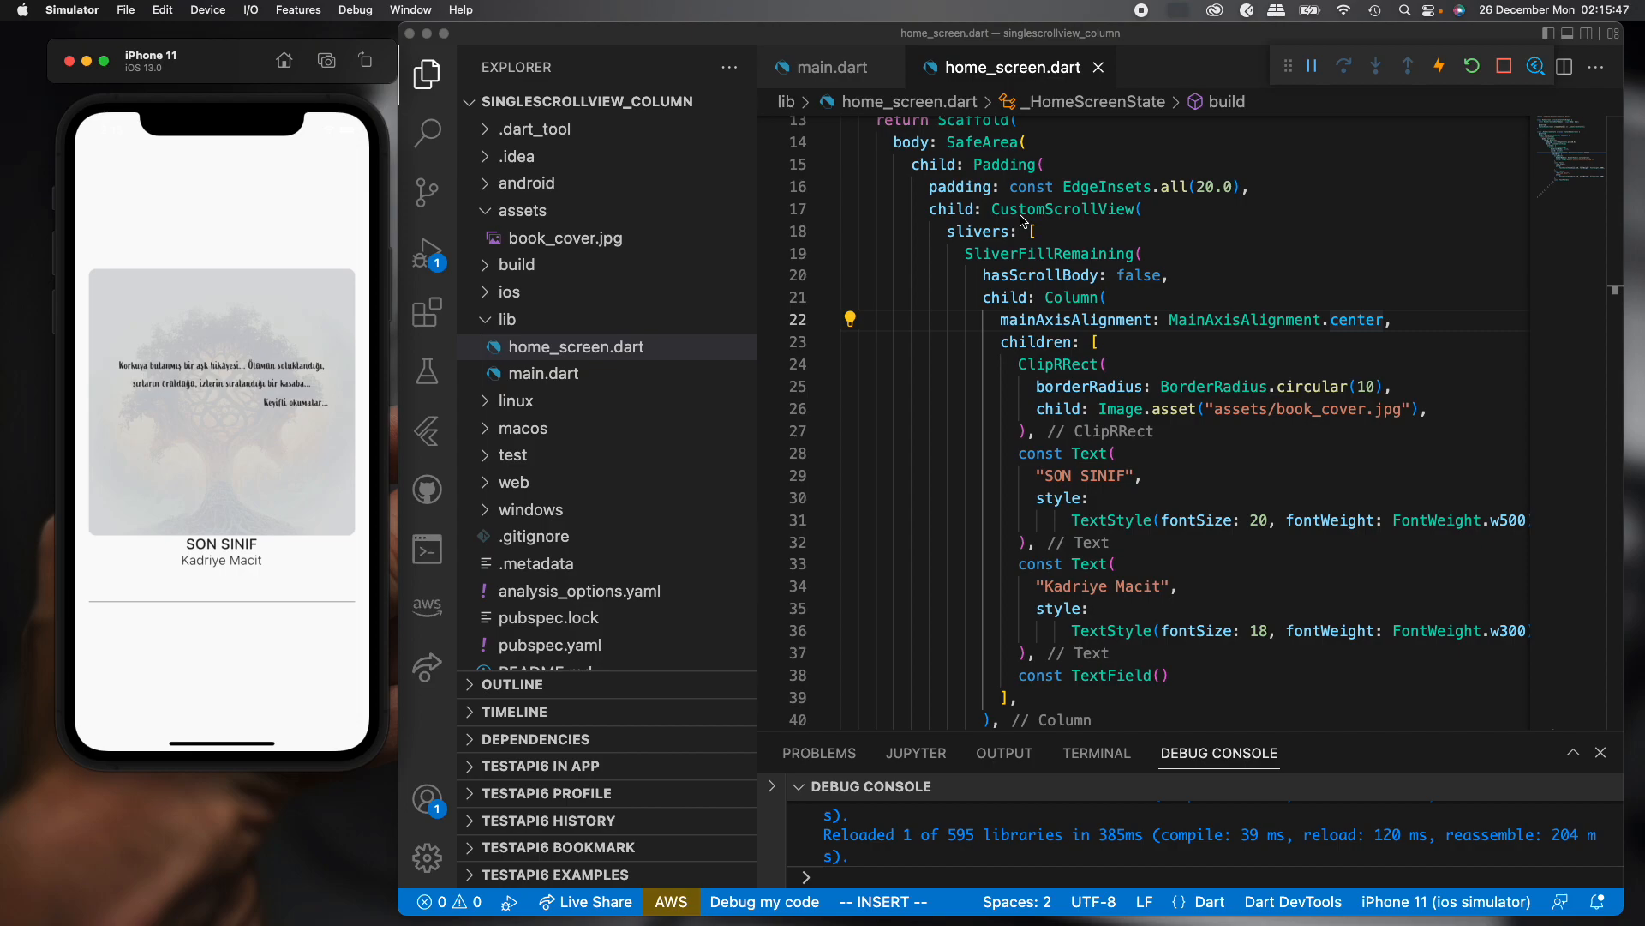
pyautogui.doubleClick(1062, 209)
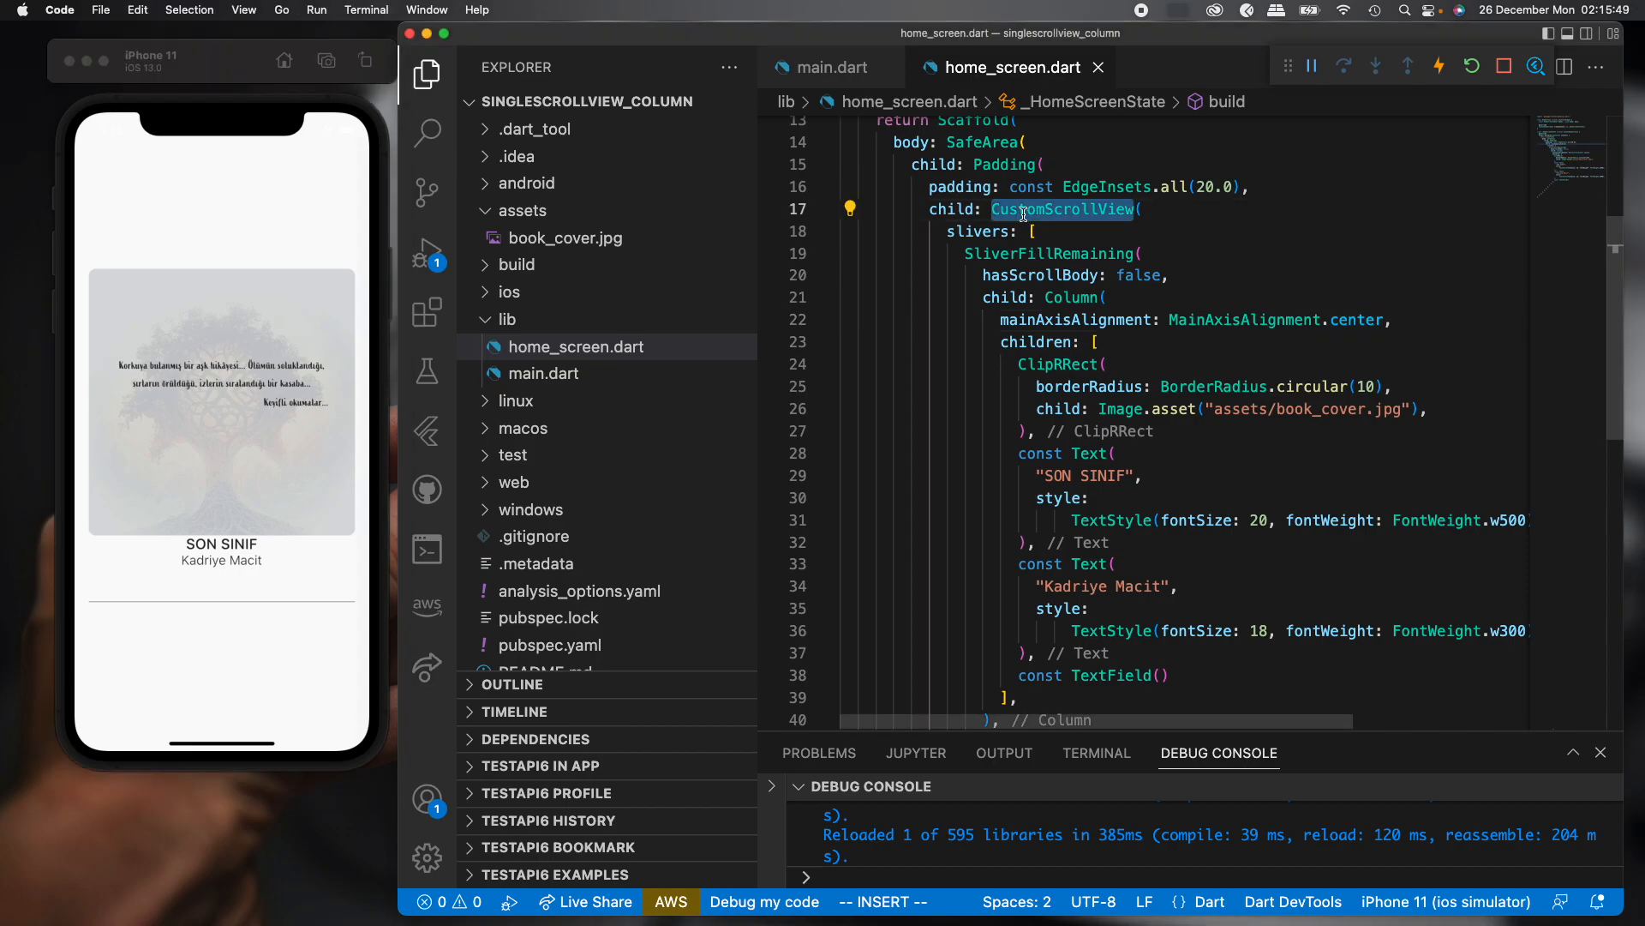